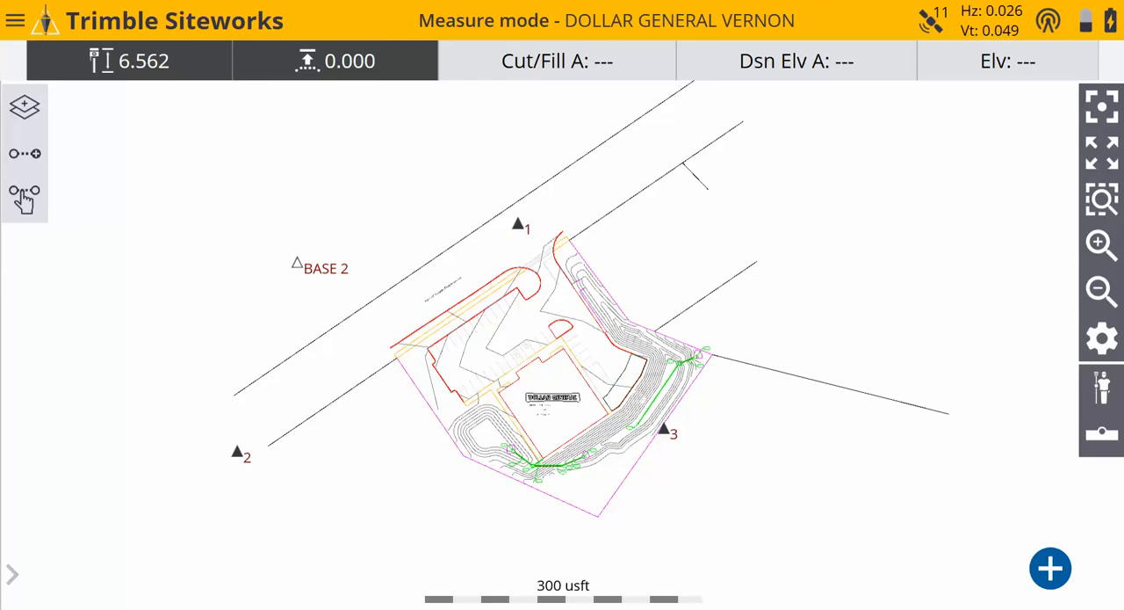
pyautogui.moveTo(3, 21)
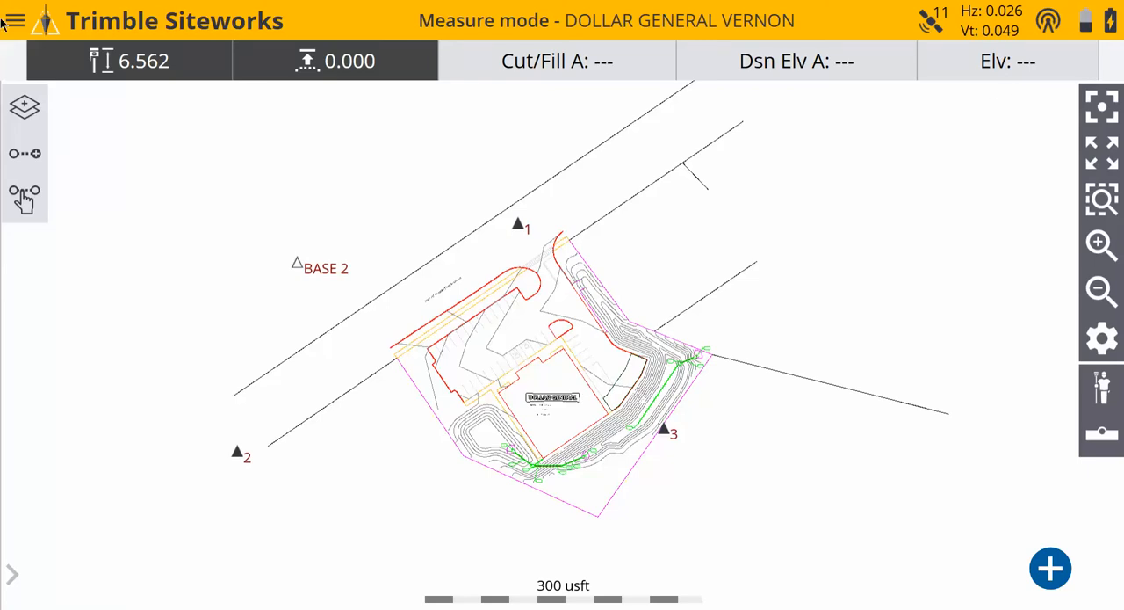
# Step: Bring up Project Setup from the main menu to reach the Open Project screen
pyautogui.click(14, 20)
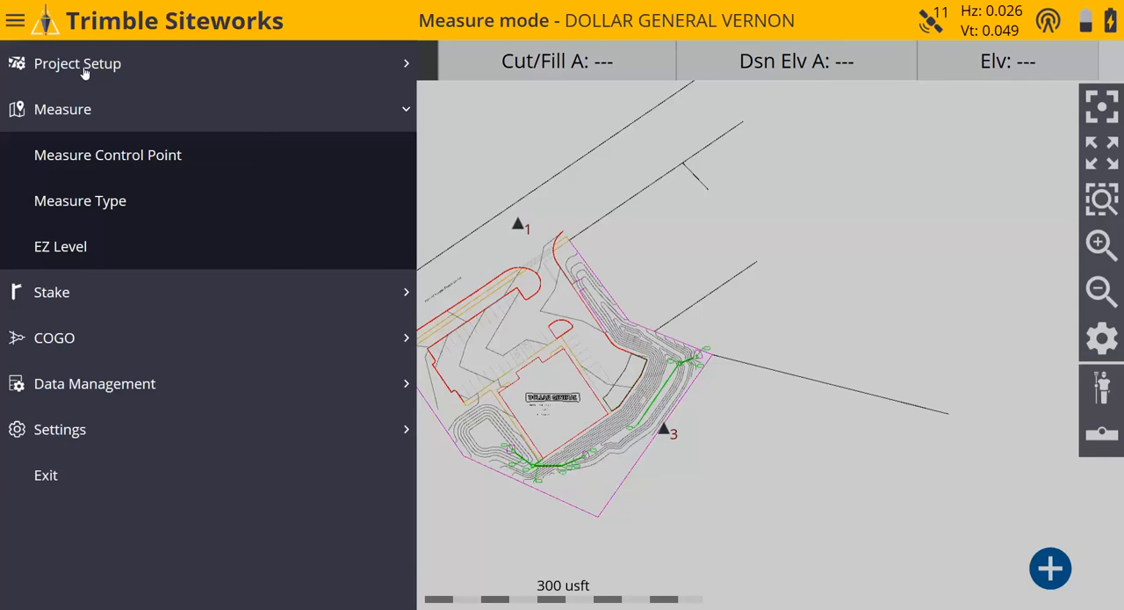
pyautogui.click(77, 63)
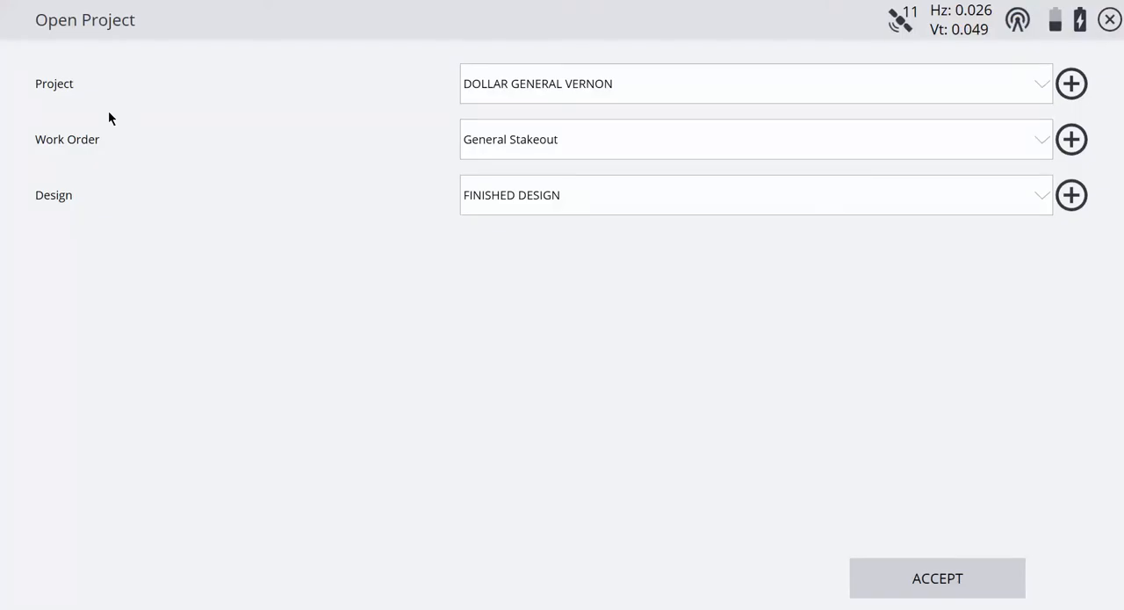
pyautogui.moveTo(1030, 149)
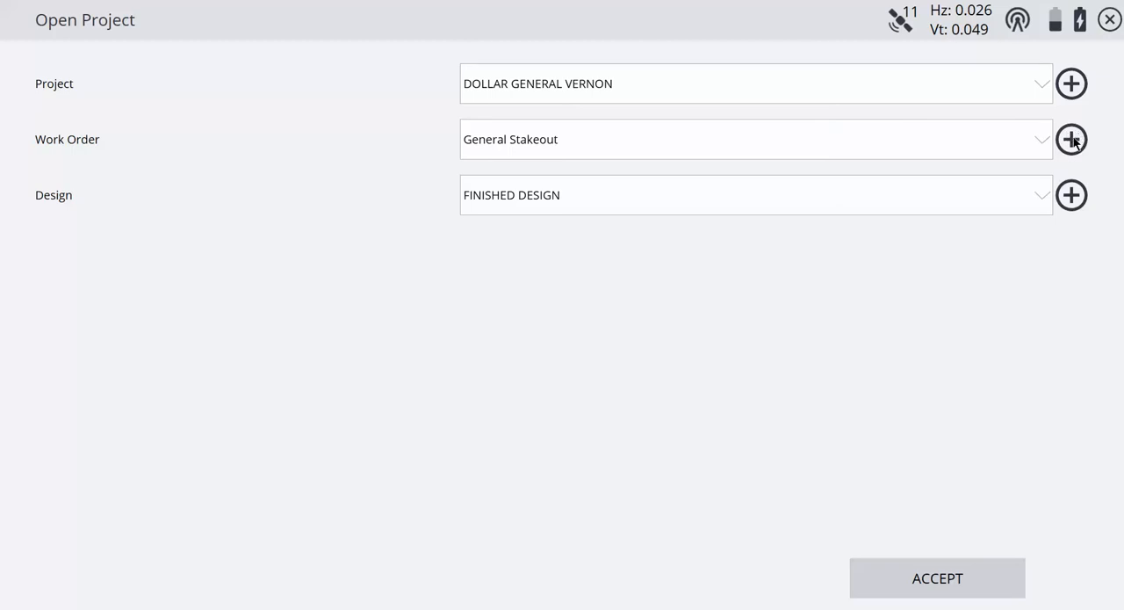
# Step: Create a new work order and name it '2020-01-23 parking lot topo'
pyautogui.click(1072, 139)
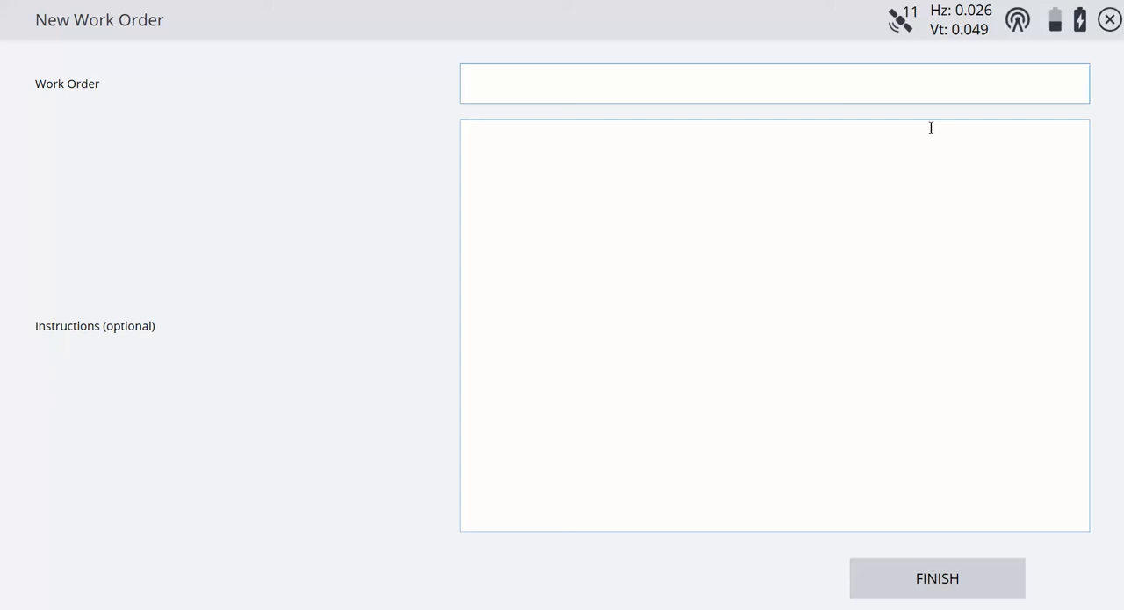
pyautogui.write('2')
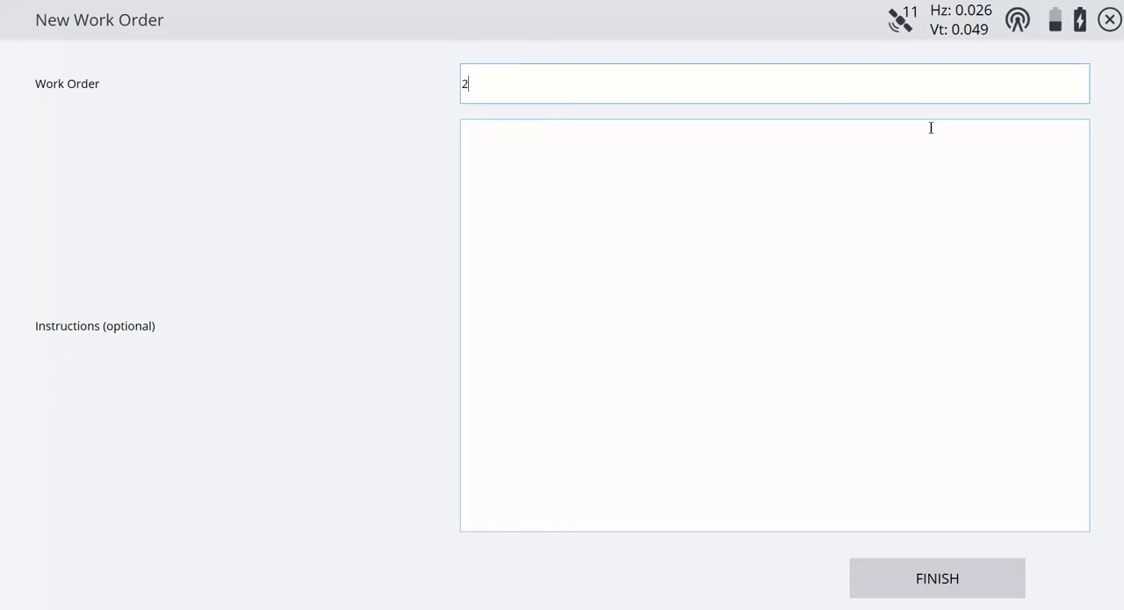
pyautogui.write('0')
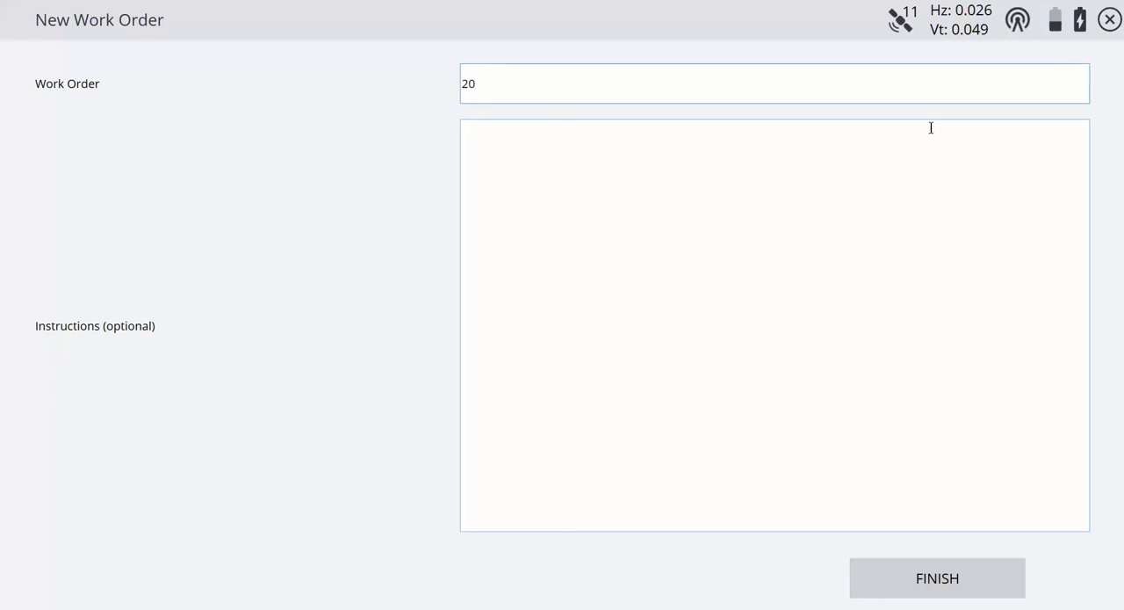
pyautogui.write('20-01-23')
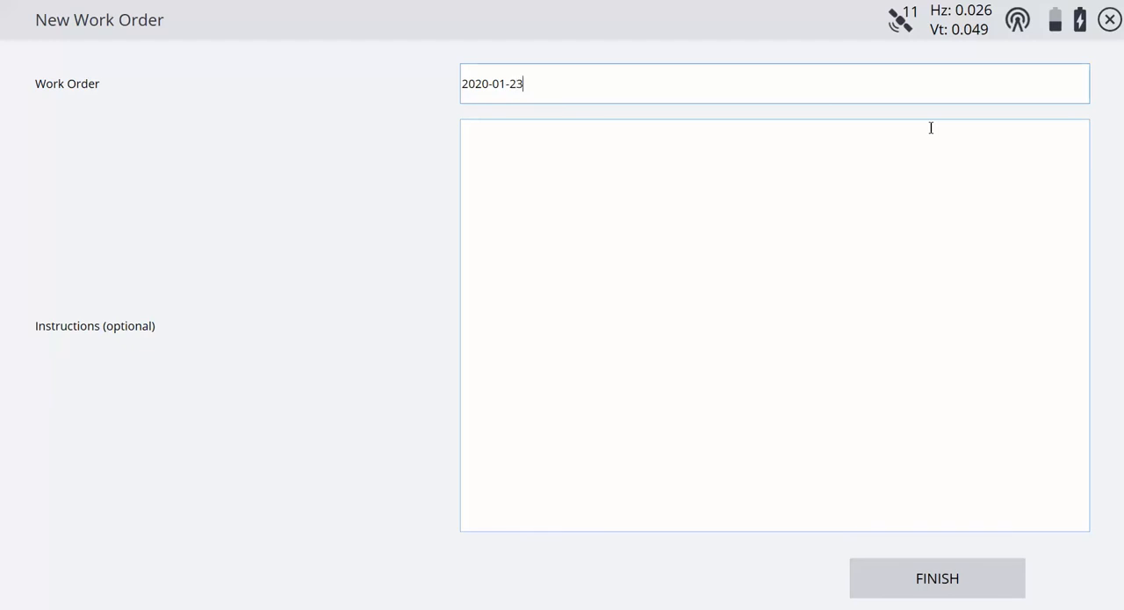
pyautogui.write('p')
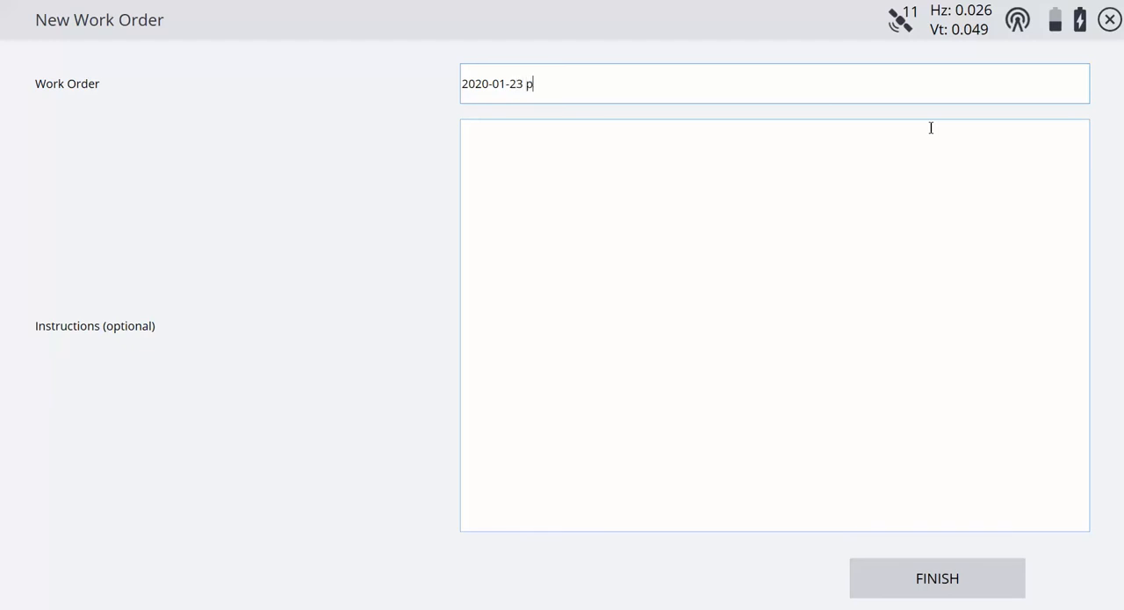
pyautogui.write('arking')
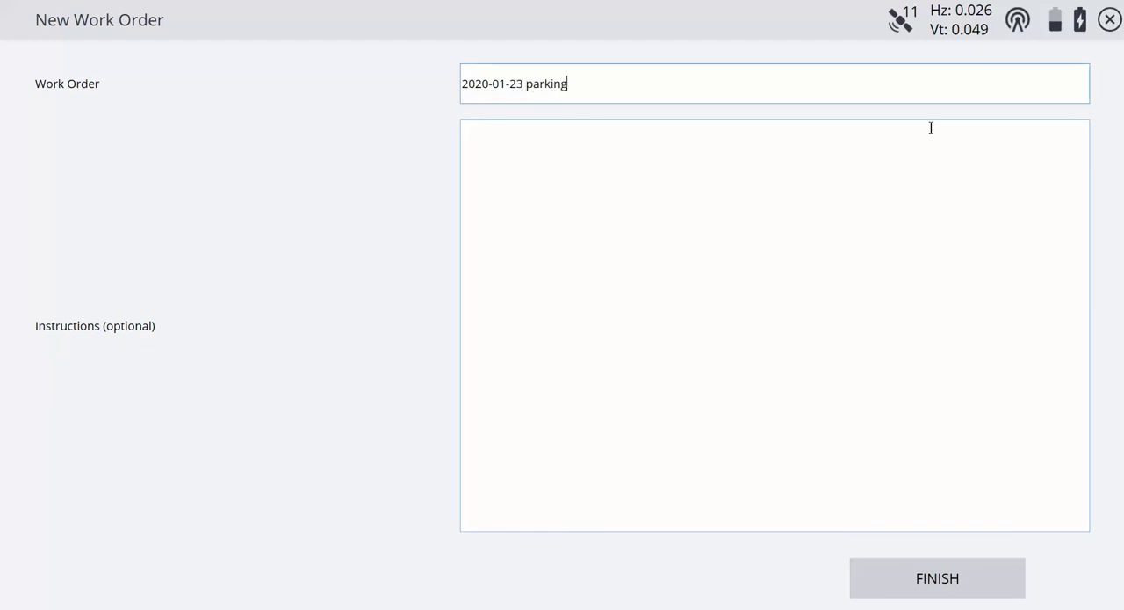
pyautogui.write('lot')
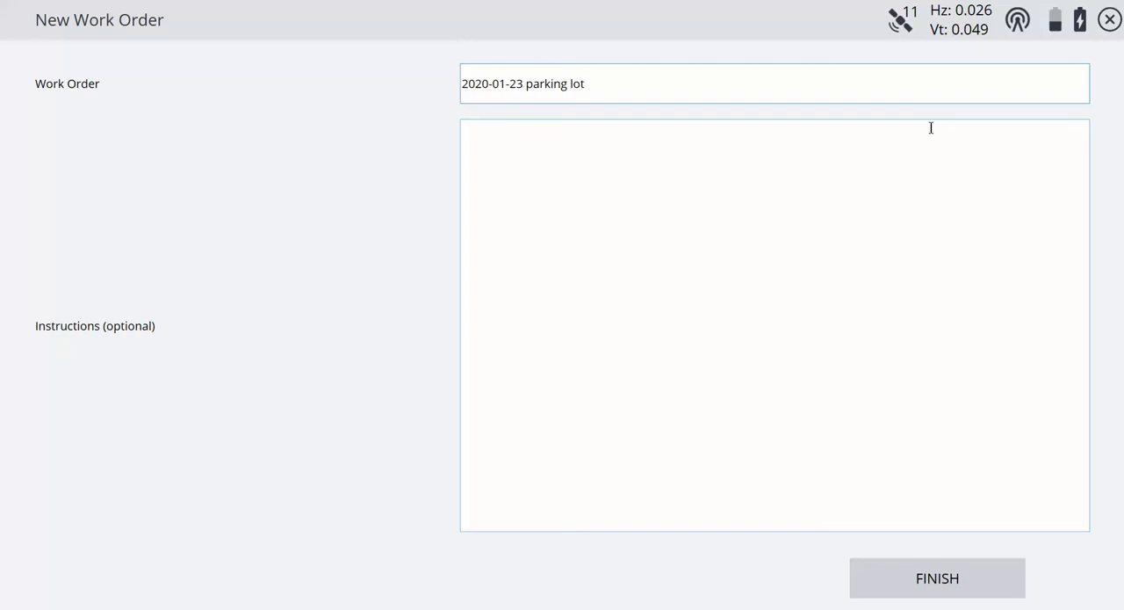
pyautogui.write('topo')
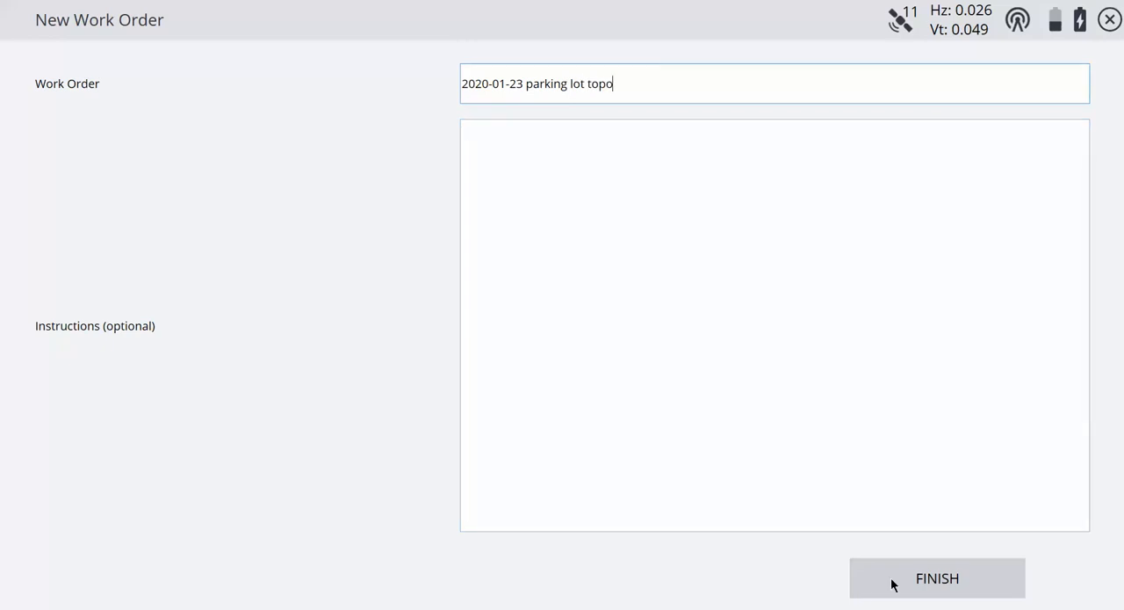
# Step: Finish the work order, choose FINISHED DESIGN as the design, and accept to load the map
pyautogui.click(938, 576)
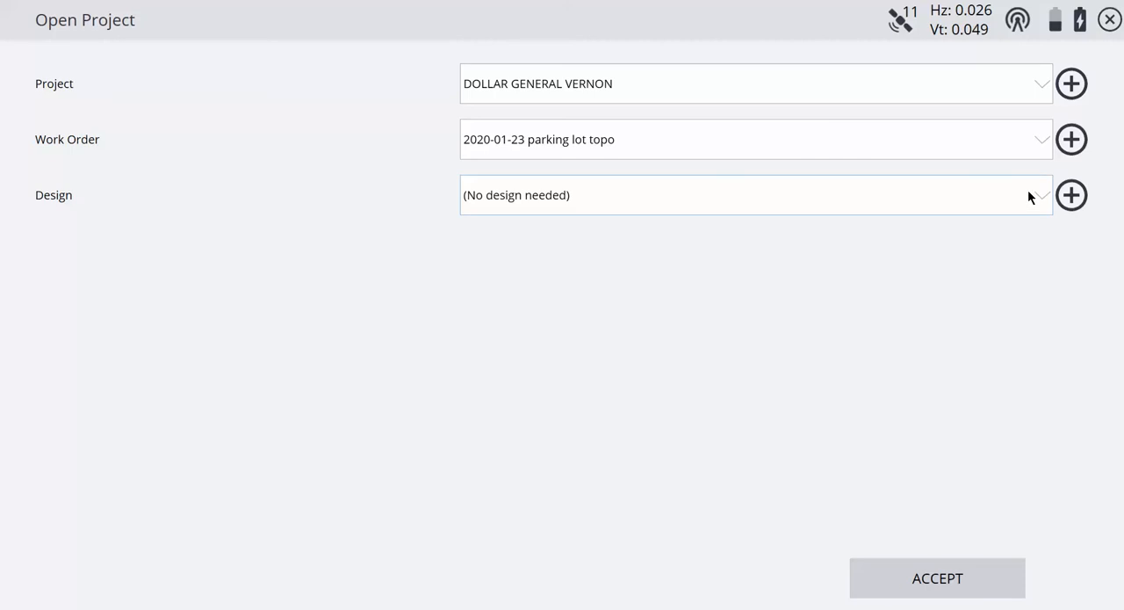
pyautogui.click(1041, 193)
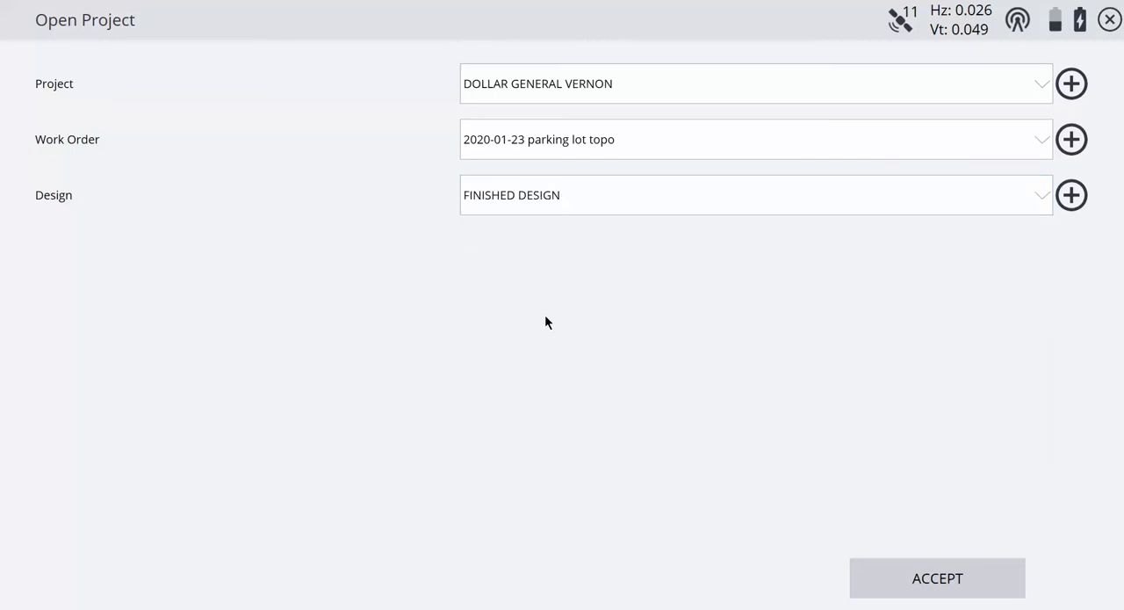
pyautogui.moveTo(674, 365)
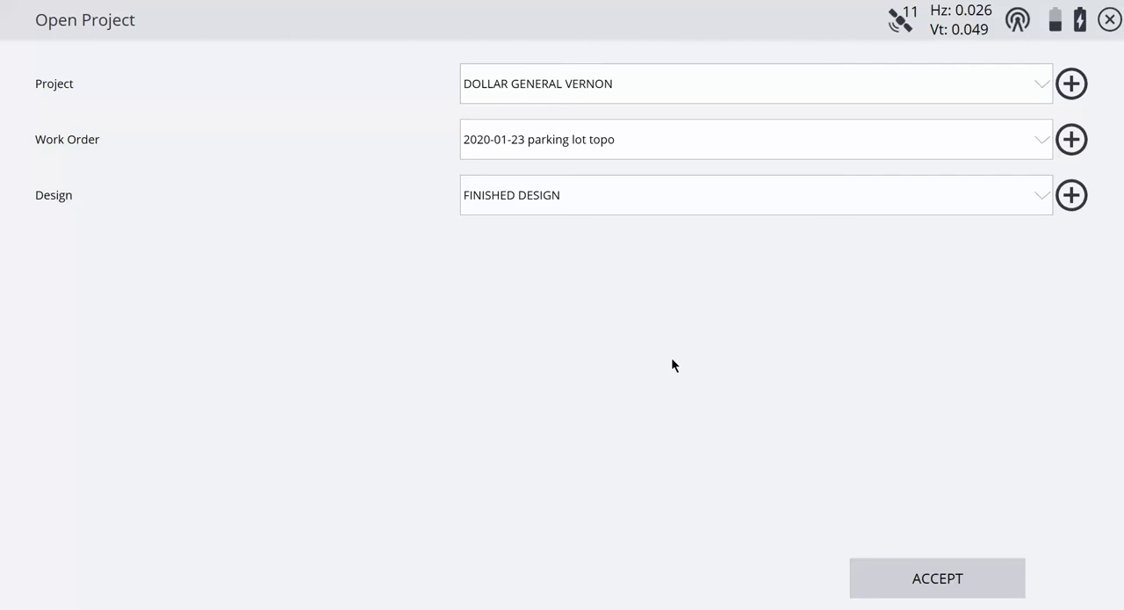
pyautogui.moveTo(939, 587)
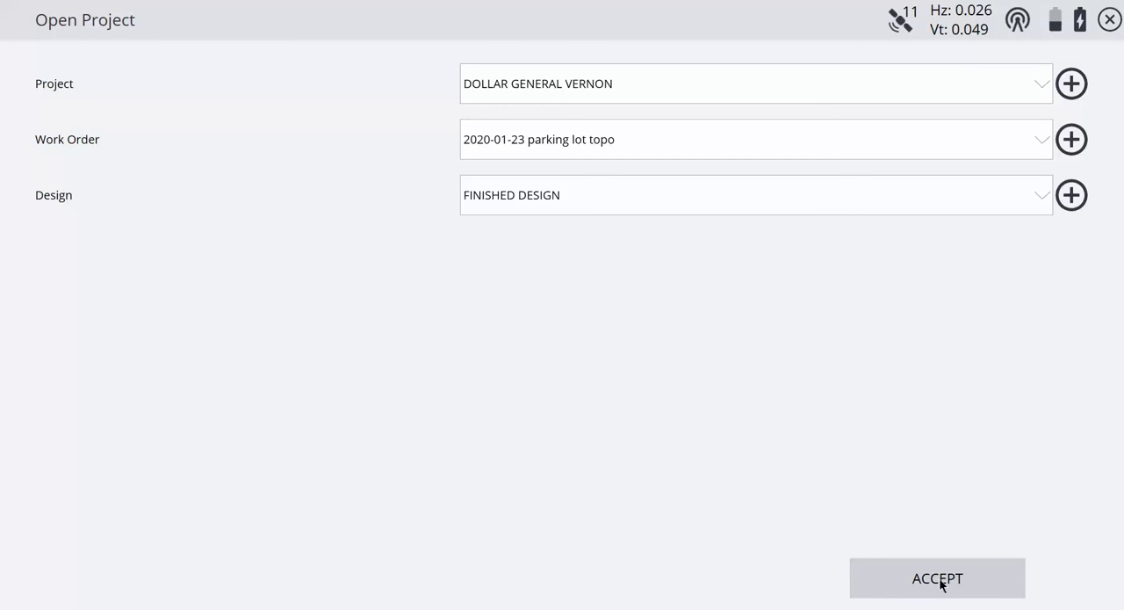
pyautogui.click(938, 576)
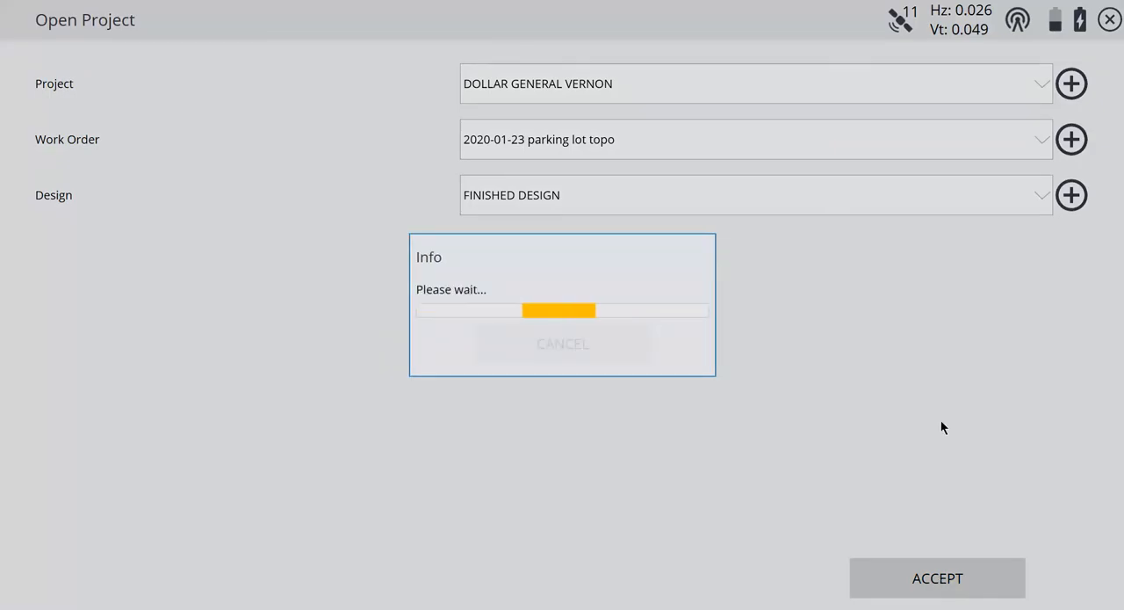
pyautogui.click(936, 576)
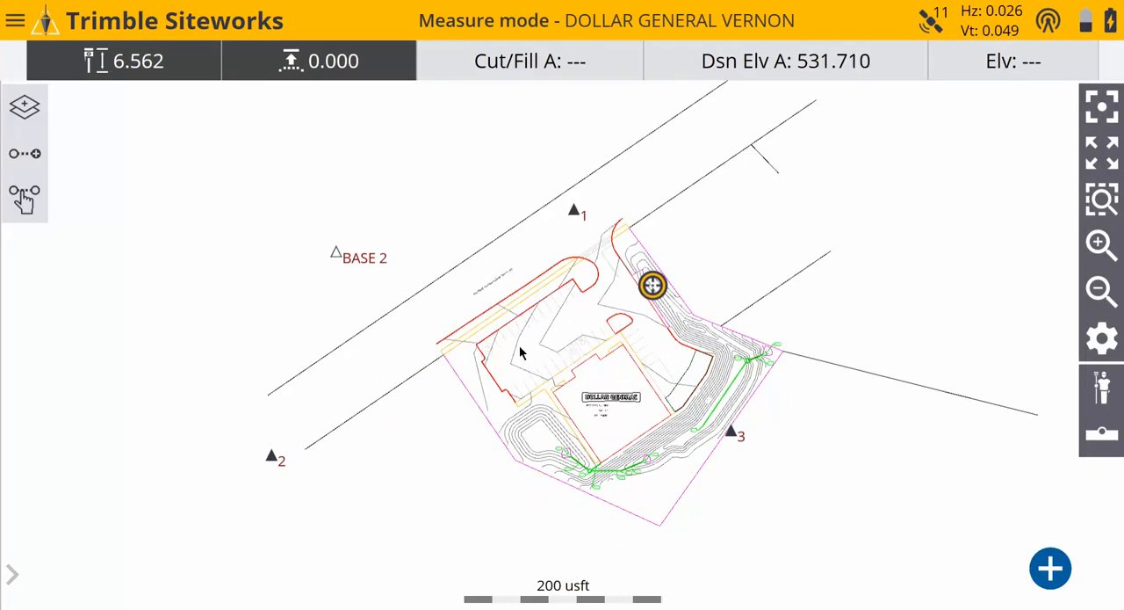
pyautogui.moveTo(591, 327)
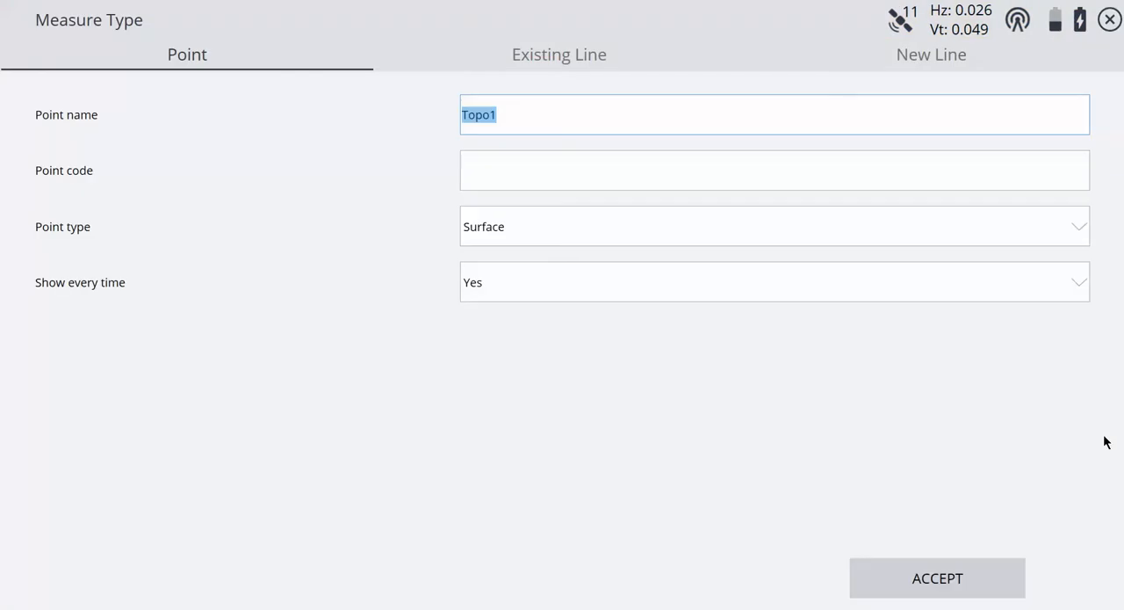
pyautogui.moveTo(468, 72)
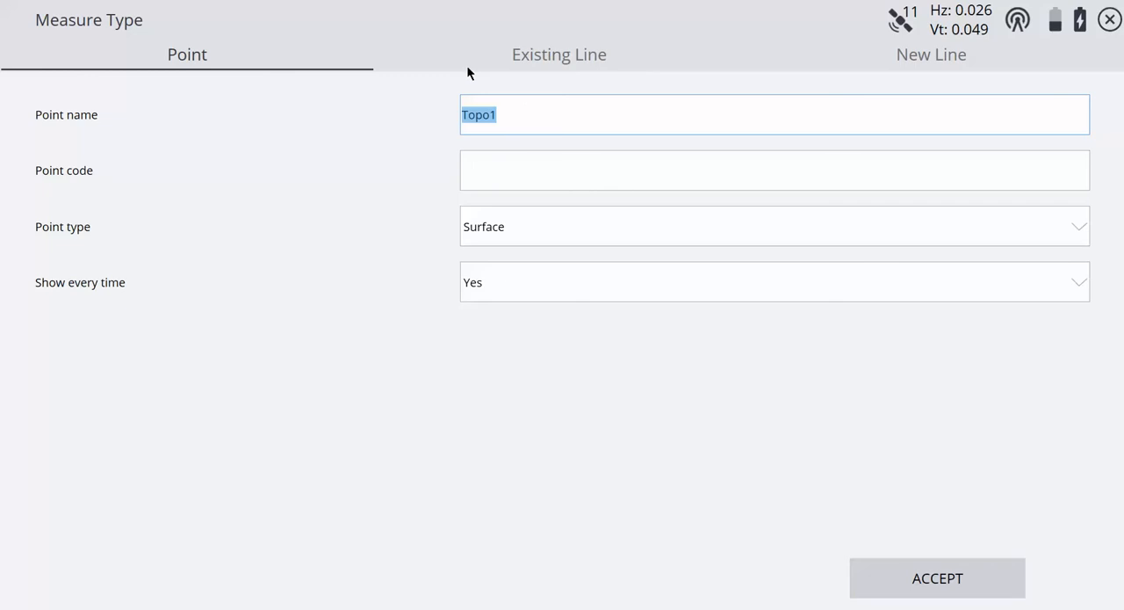
# Step: Choose a New Line measure type with line type Volume Boundary and accept it as Line1
pyautogui.click(931, 53)
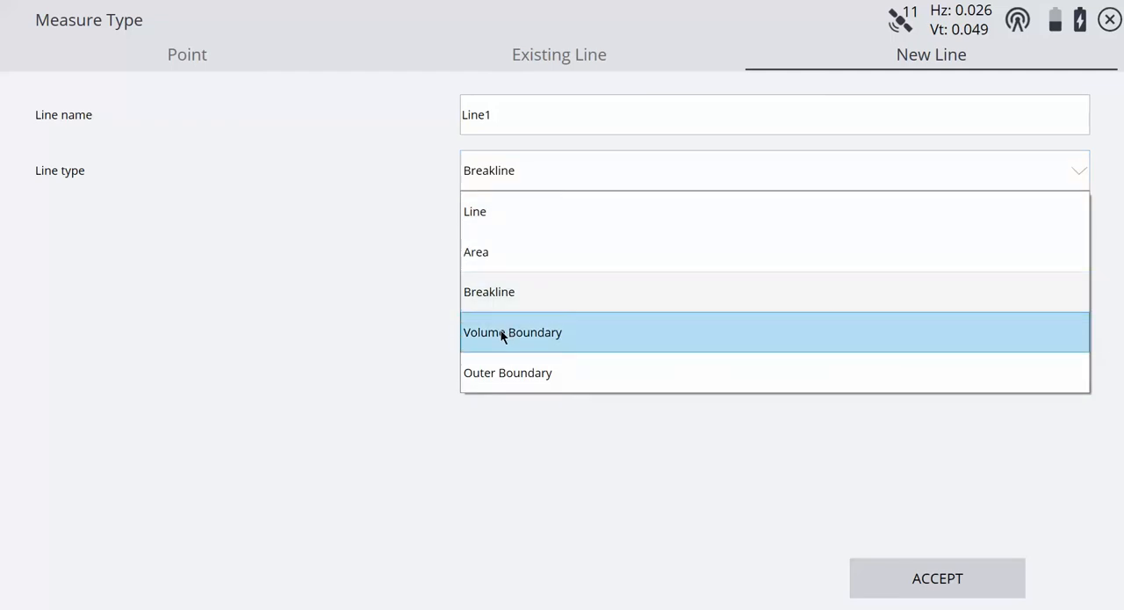
pyautogui.click(513, 332)
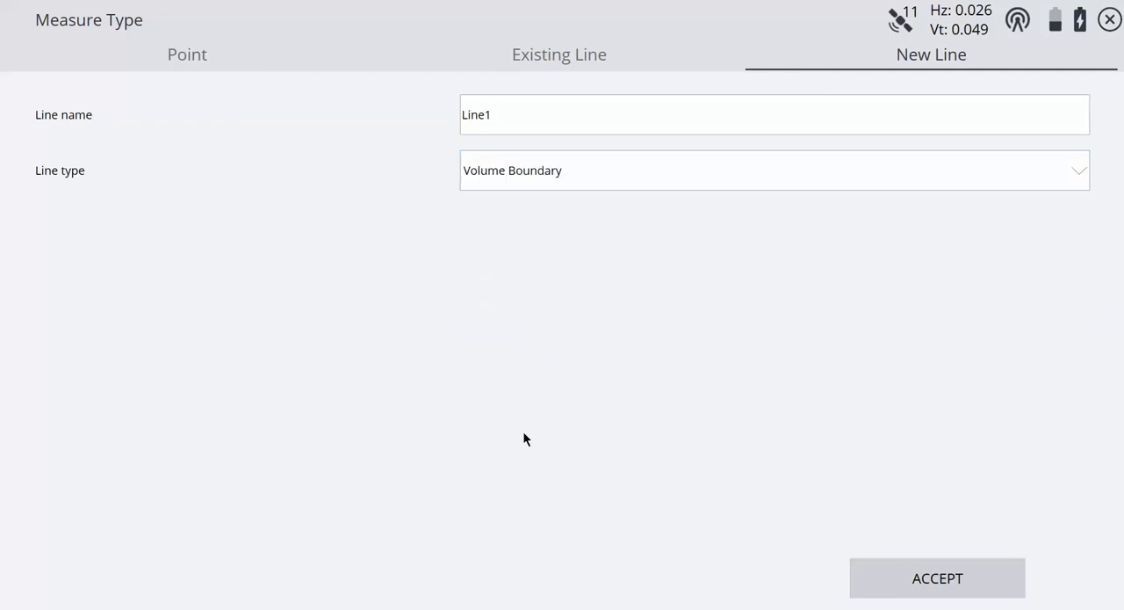
pyautogui.click(938, 577)
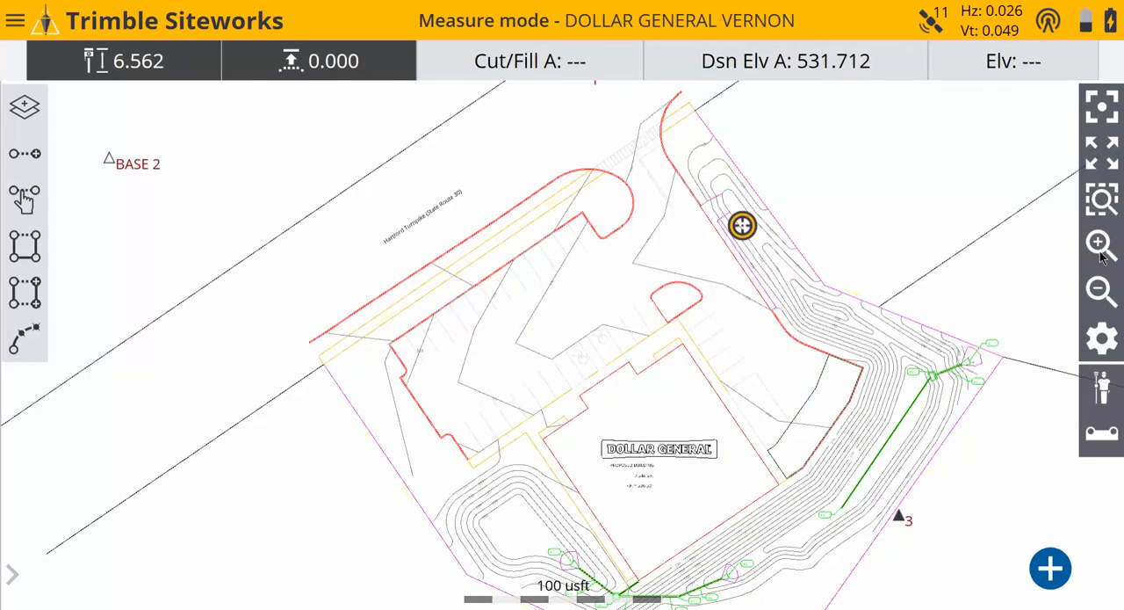
# Step: Record boundary points LinePt3 and LinePt4 with the rover to close the parking lot outline
pyautogui.click(1099, 244)
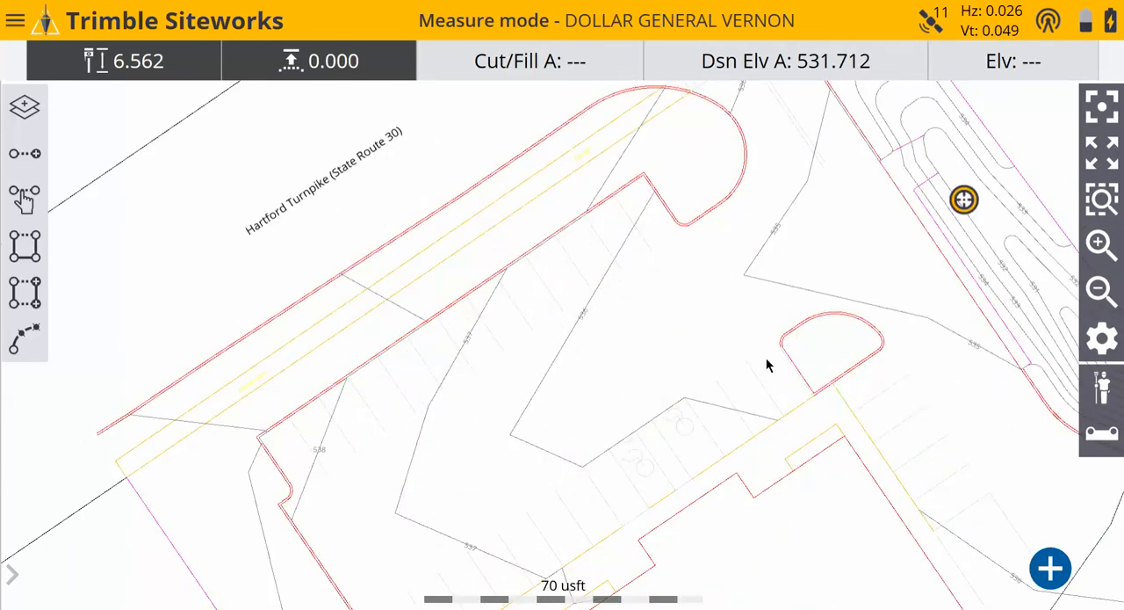
pyautogui.click(694, 139)
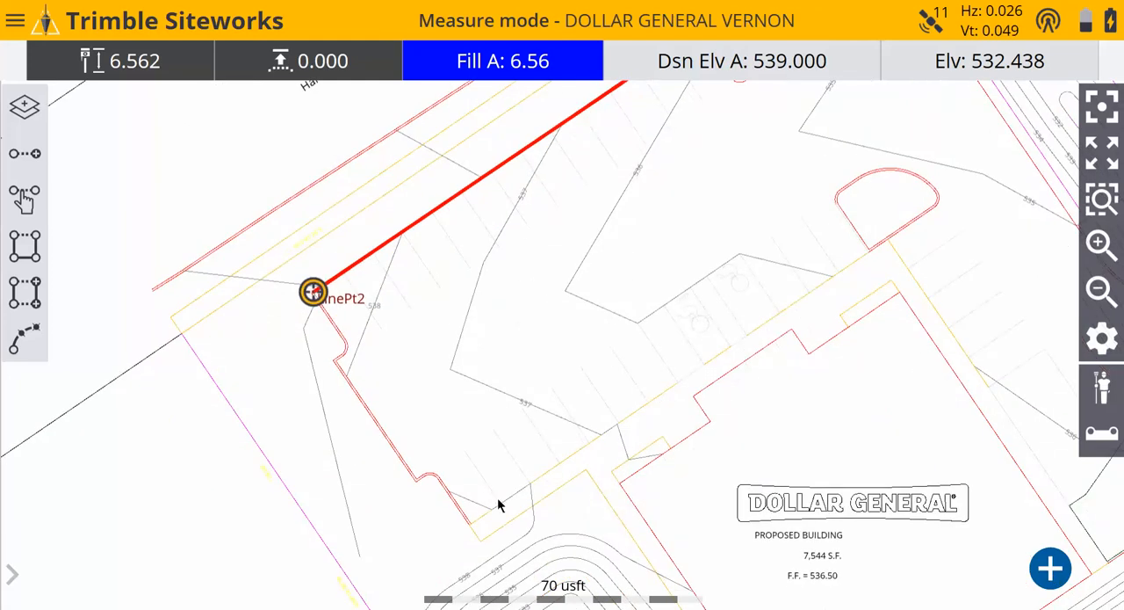
pyautogui.click(467, 518)
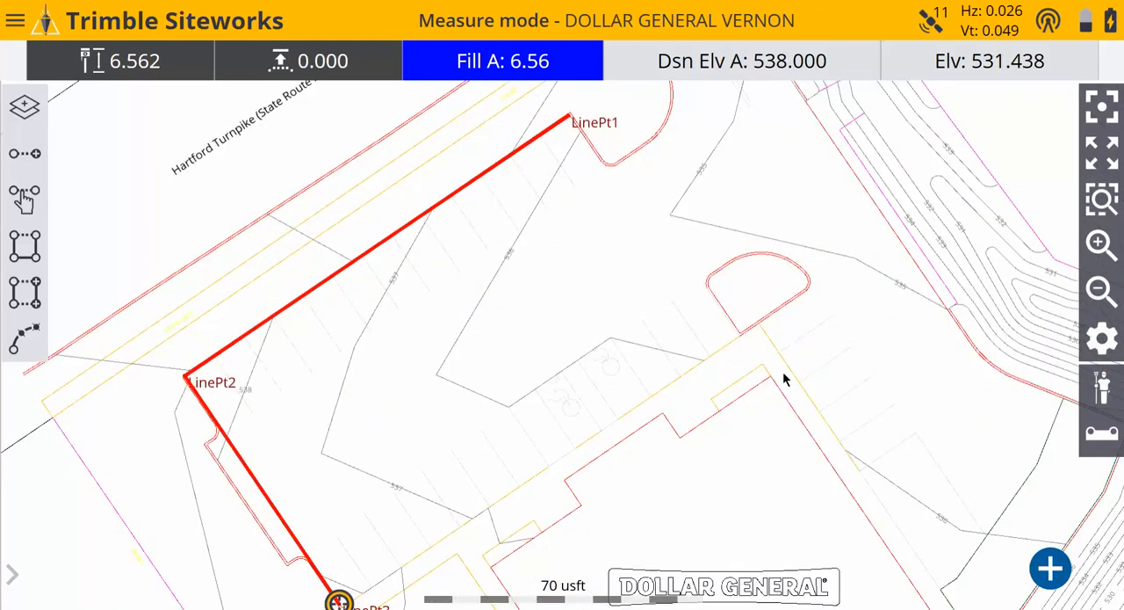
pyautogui.click(738, 330)
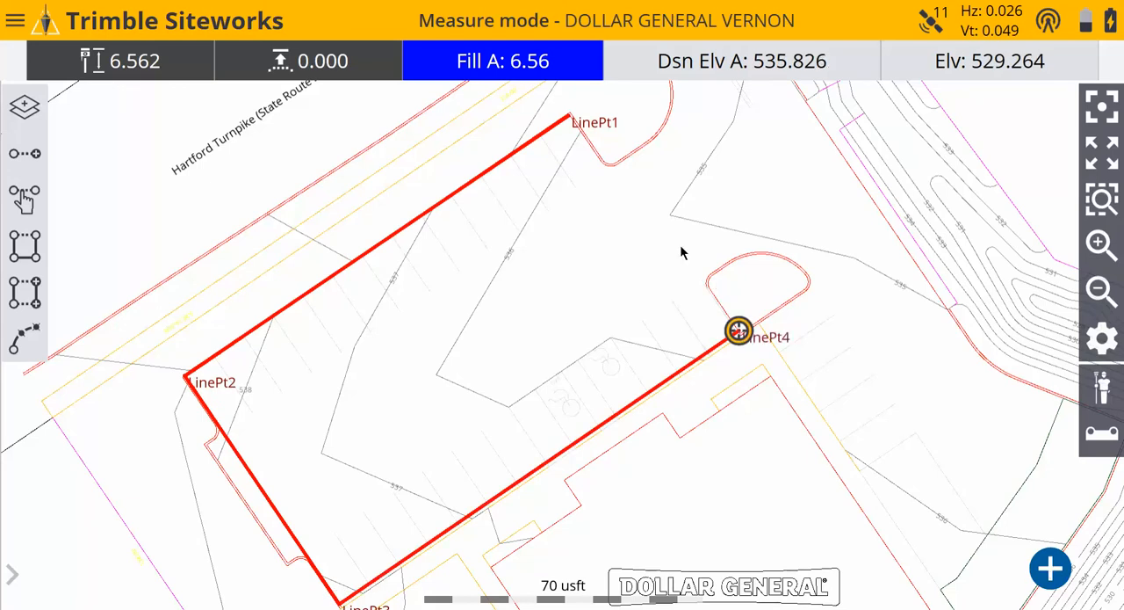
pyautogui.moveTo(692, 295)
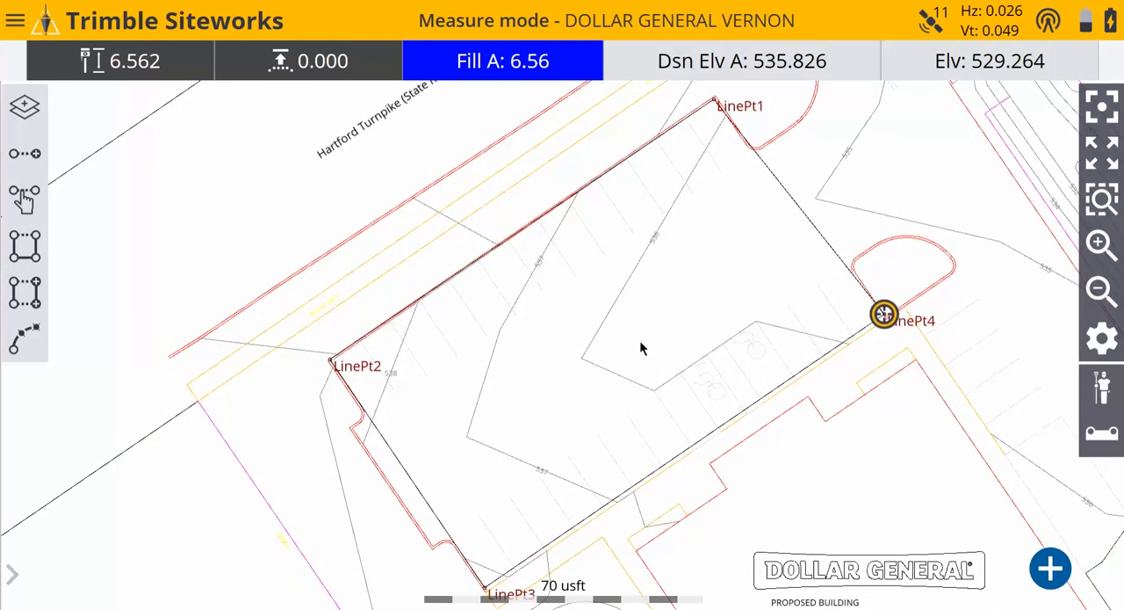
pyautogui.moveTo(1015, 478)
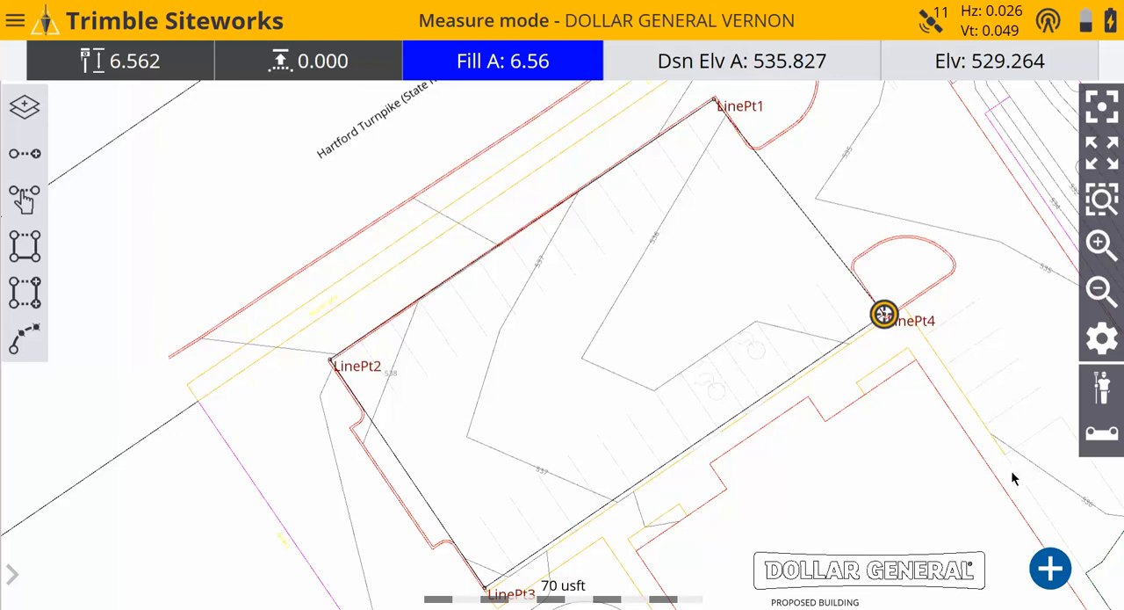
pyautogui.moveTo(1103, 441)
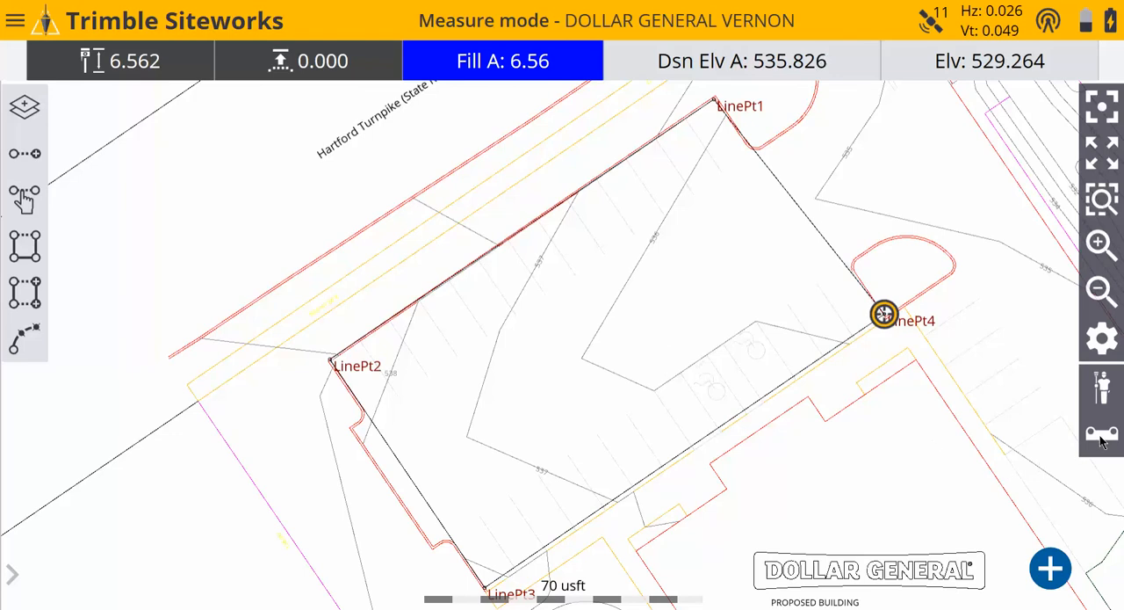
pyautogui.moveTo(1105, 441)
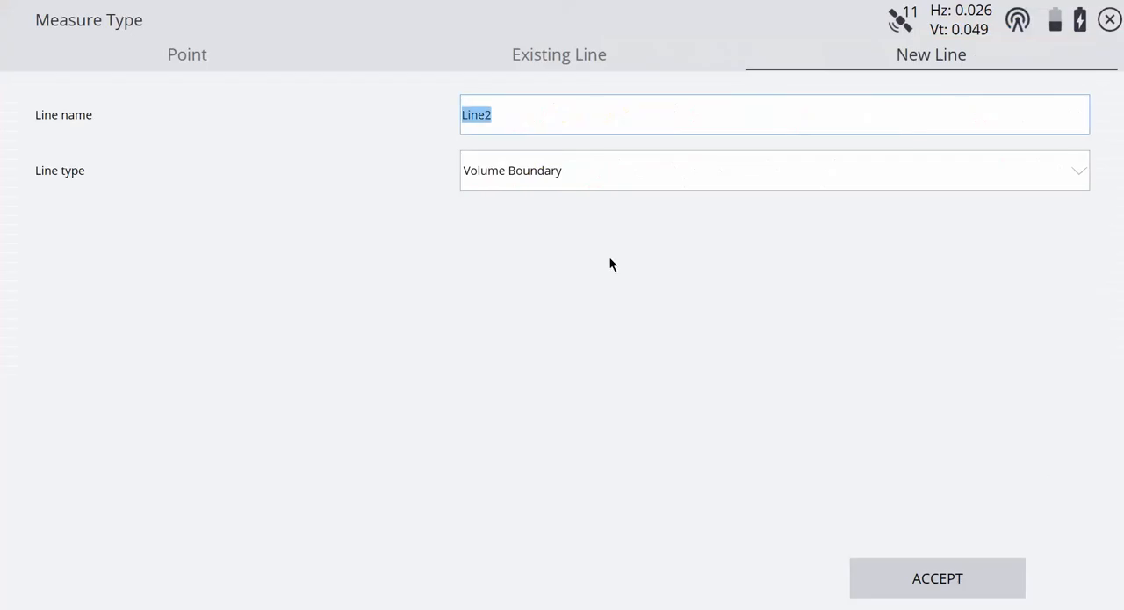
pyautogui.moveTo(899, 77)
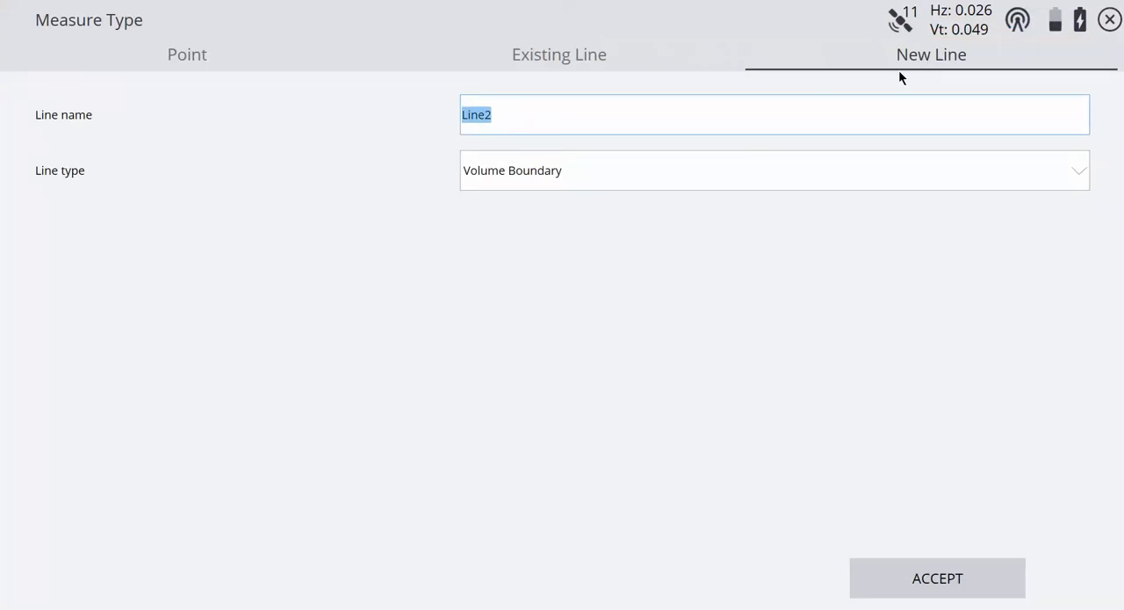
# Step: Set the new line Line2 to line type Breakline and accept it
pyautogui.click(775, 170)
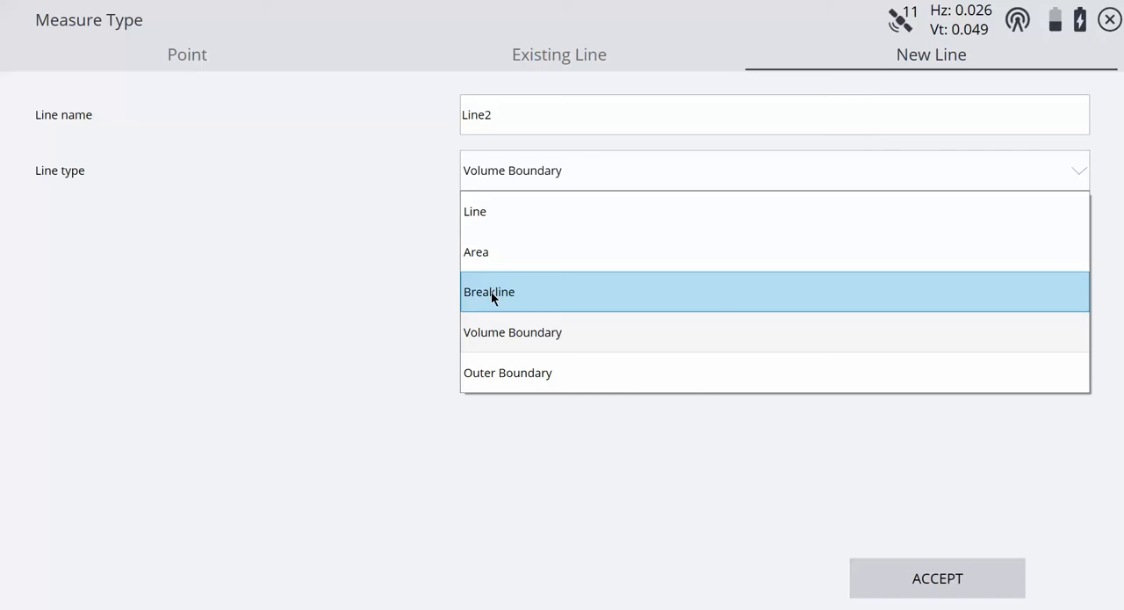
pyautogui.click(488, 291)
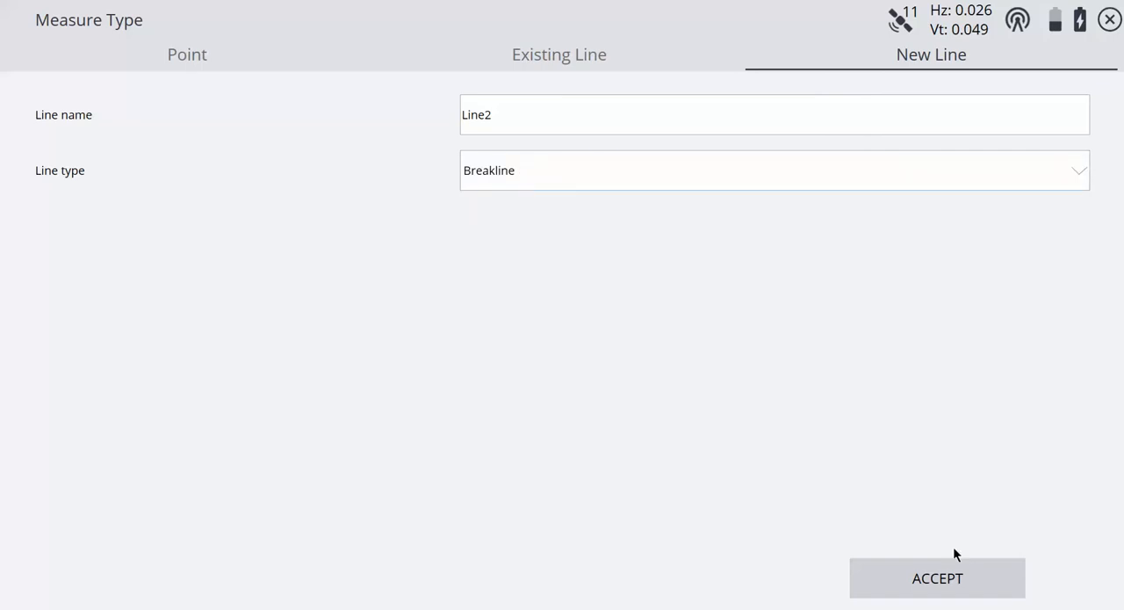
pyautogui.click(938, 576)
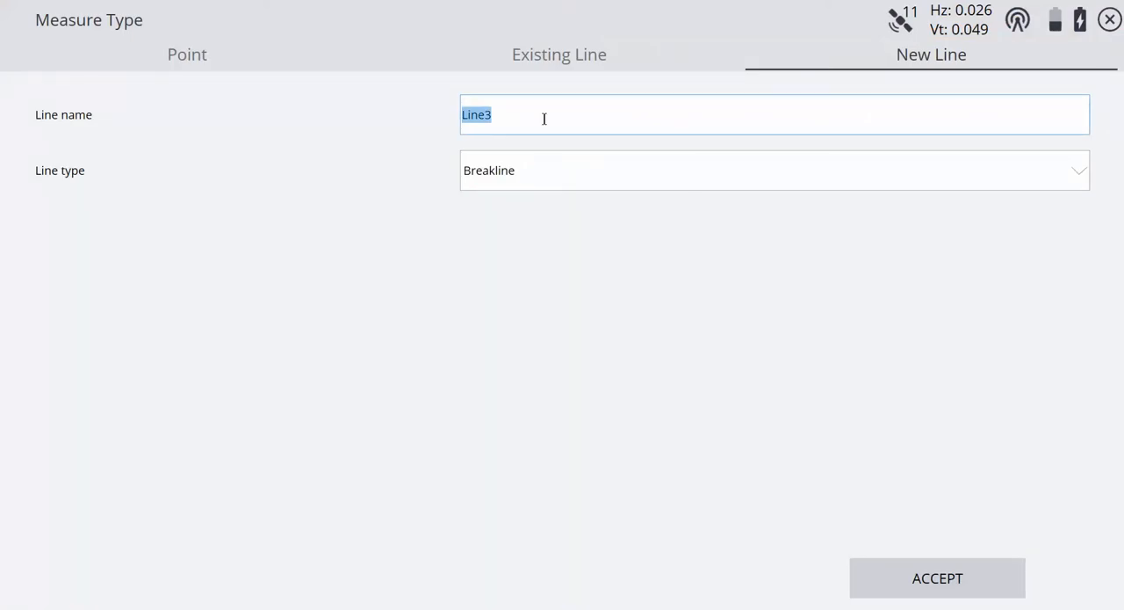
# Step: Accept Line3 as another breakline, measure it, then switch Measure Type to Point
pyautogui.click(936, 576)
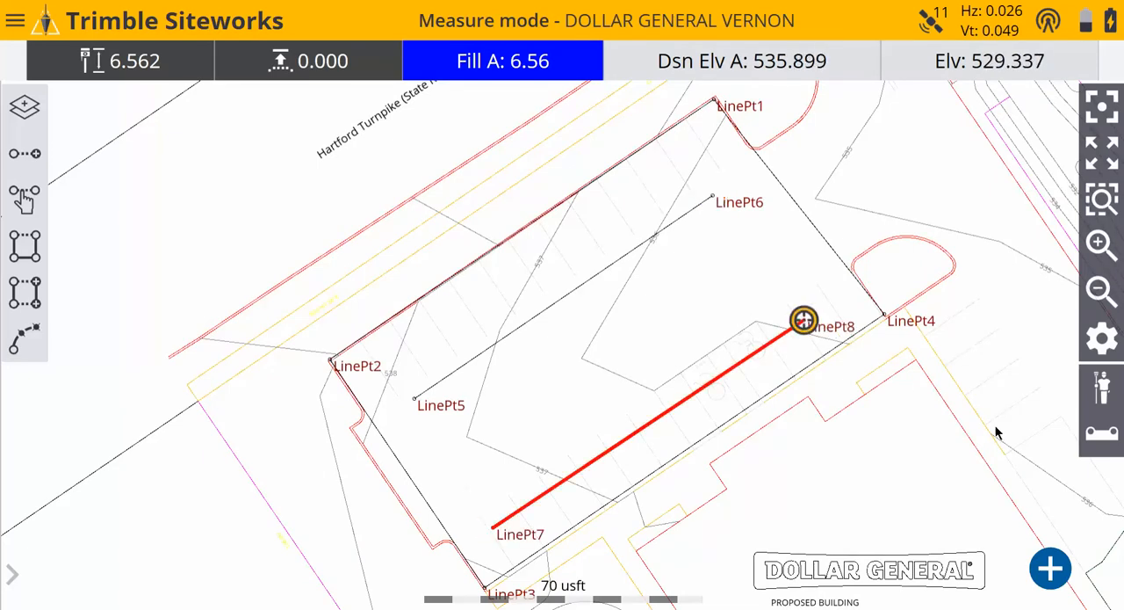
pyautogui.moveTo(1103, 437)
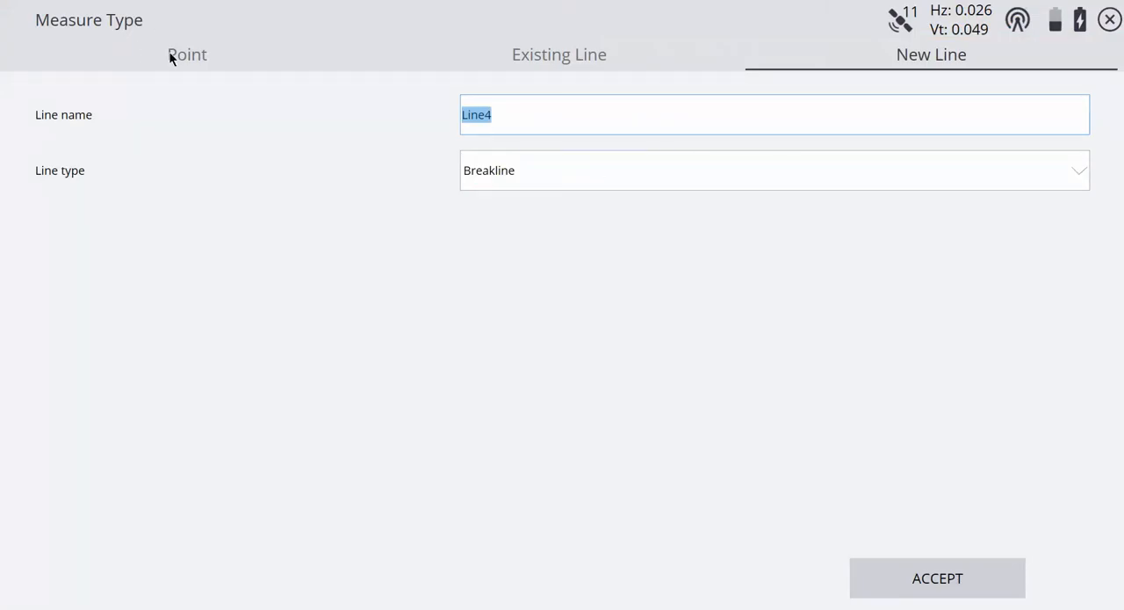
pyautogui.click(186, 55)
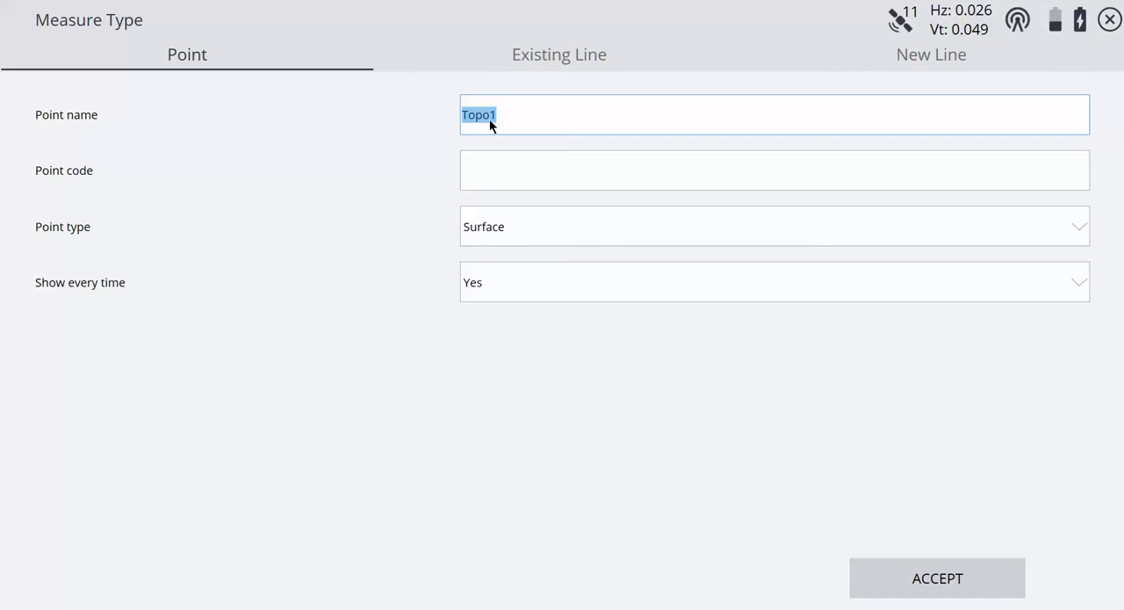
pyautogui.moveTo(517, 235)
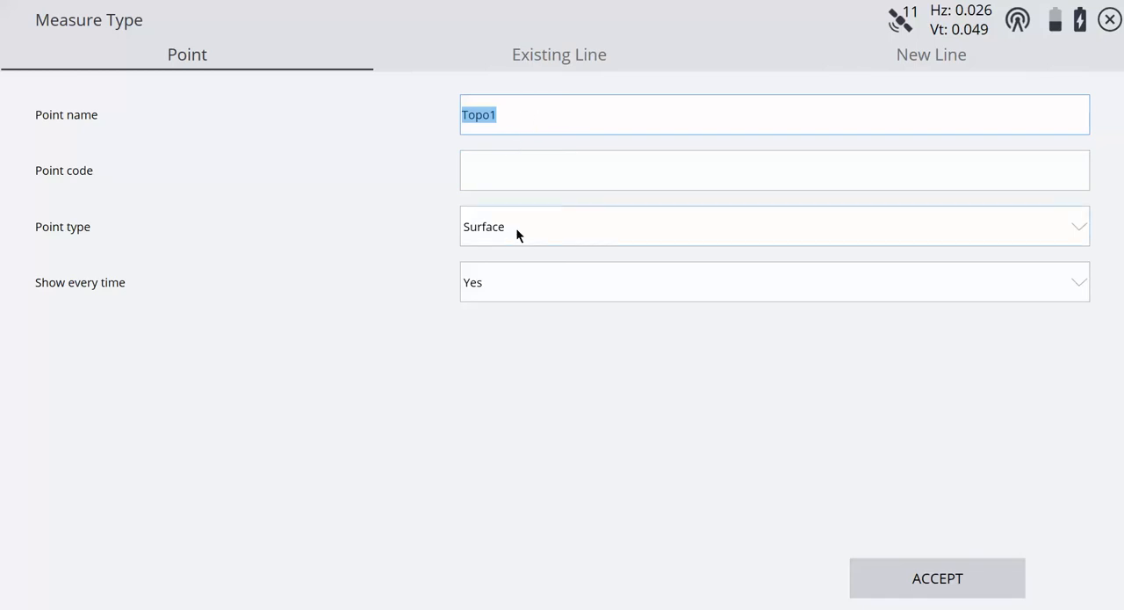
# Step: Keep point type Surface, set Show every time to No, and accept to shoot Topo1–Topo5
pyautogui.click(774, 225)
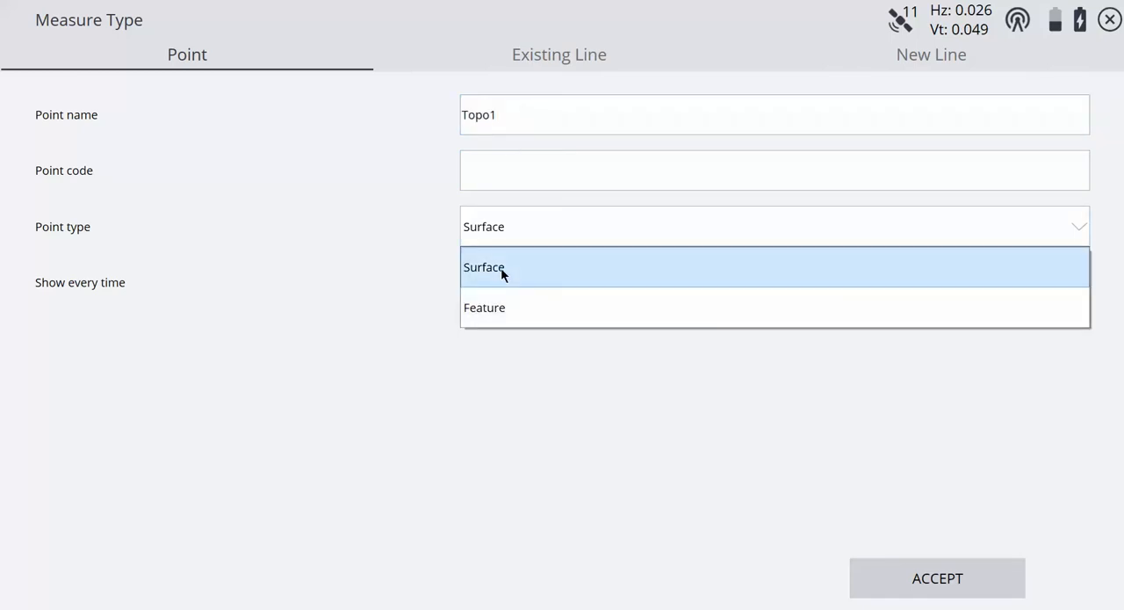
pyautogui.click(485, 267)
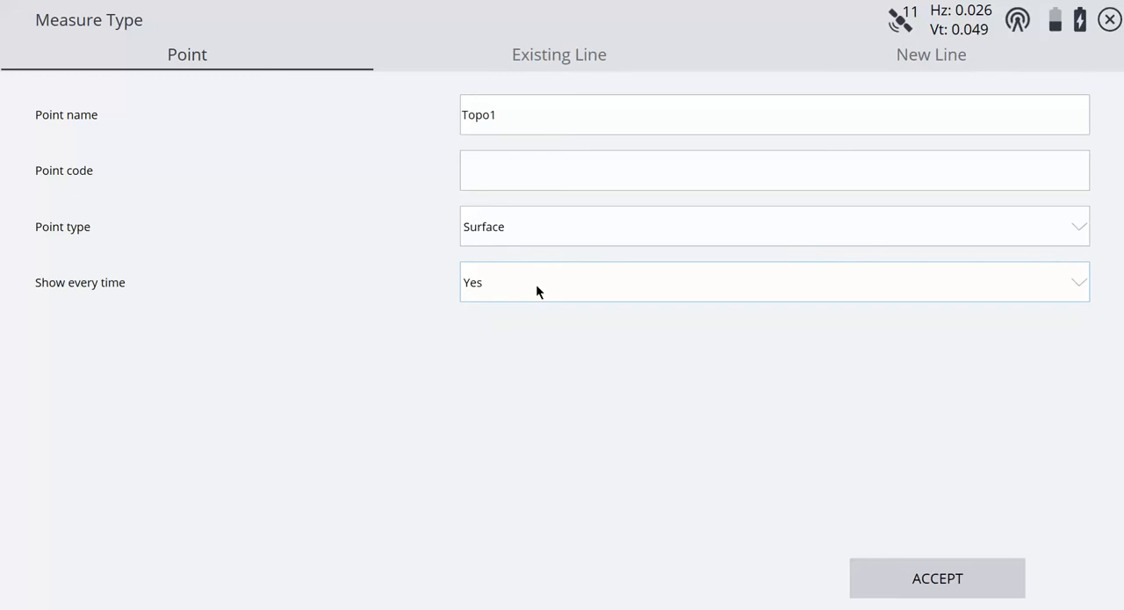
pyautogui.click(773, 281)
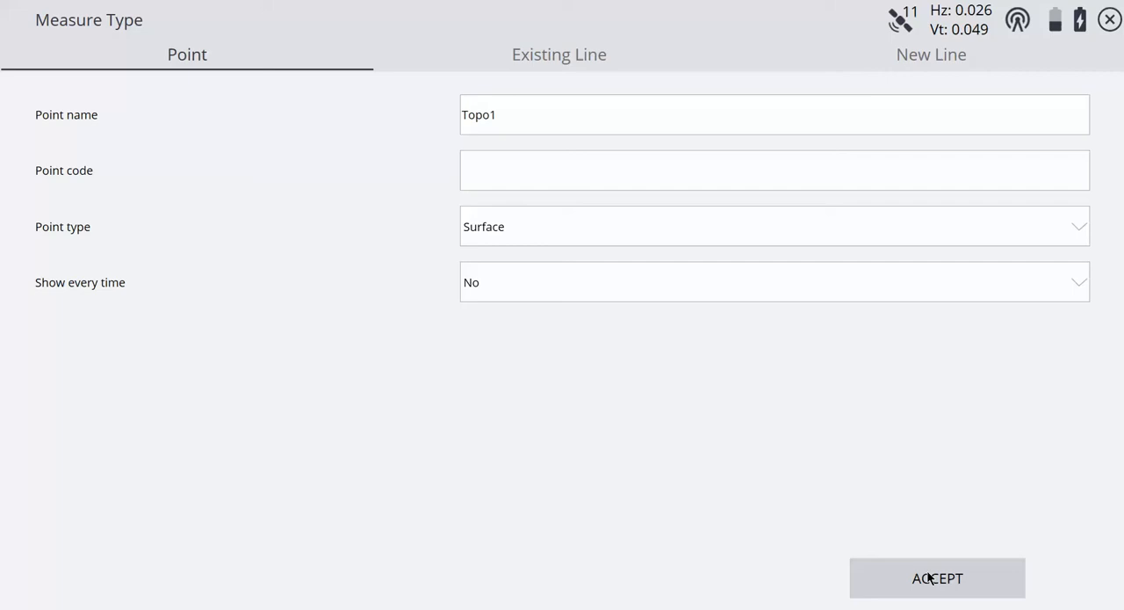
pyautogui.click(937, 578)
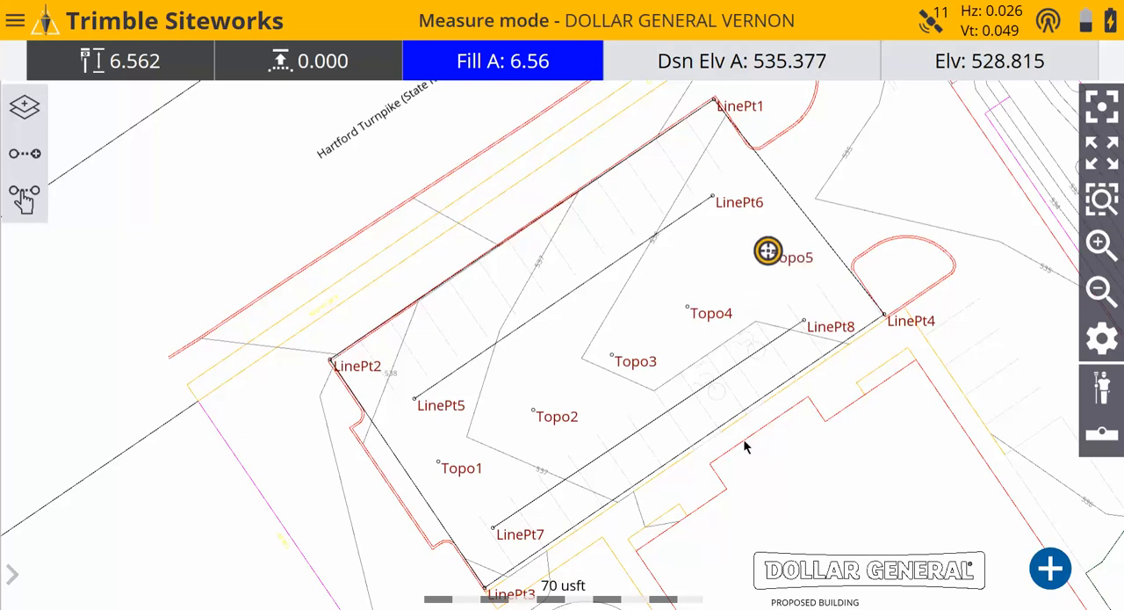
pyautogui.moveTo(773, 450)
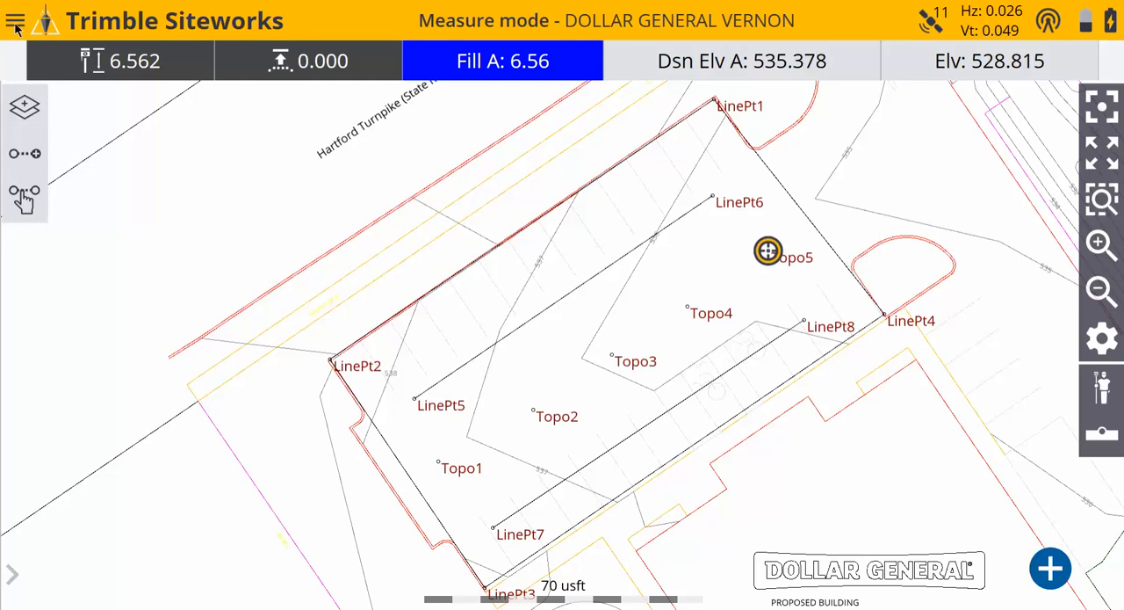
# Step: Go through COGO > Review & Edit Data into Compute Volume and zoom out over the boundary
pyautogui.click(14, 21)
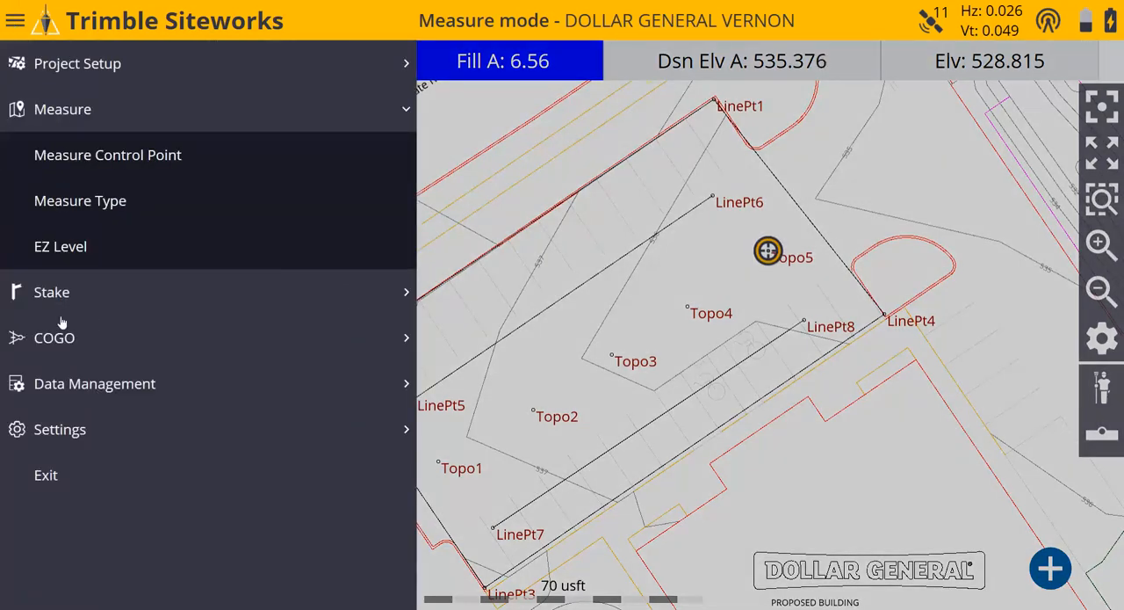
pyautogui.click(54, 337)
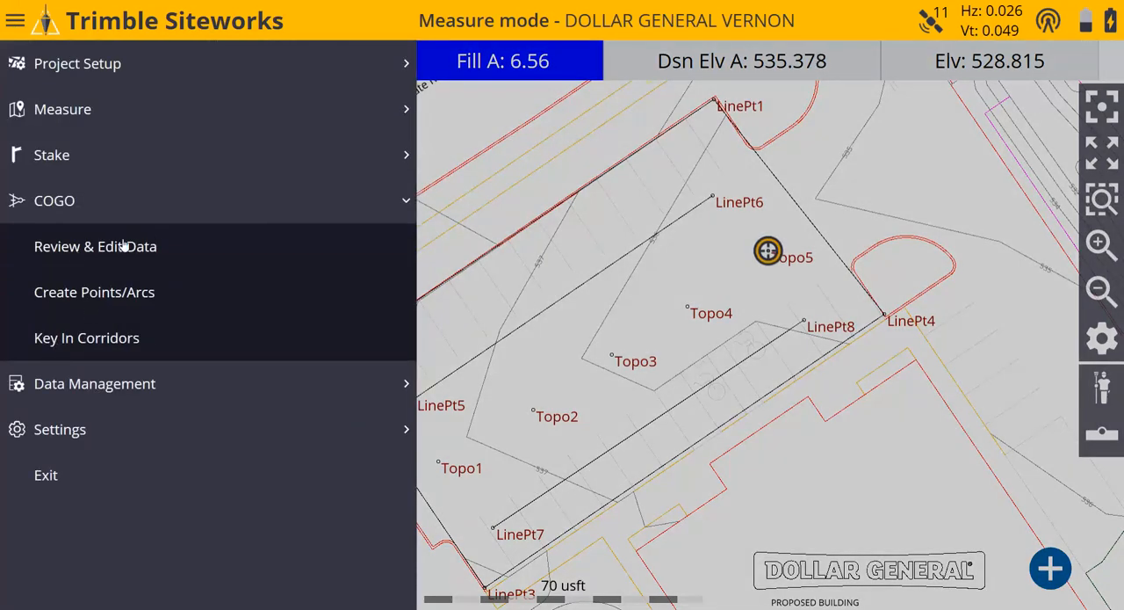
pyautogui.click(95, 246)
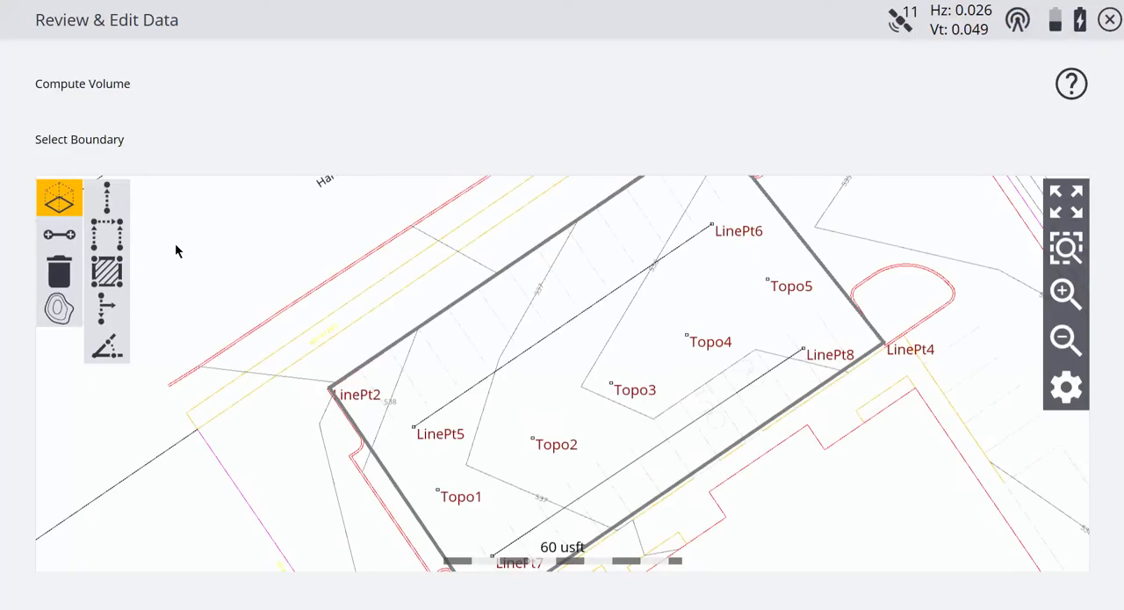
pyautogui.moveTo(39, 51)
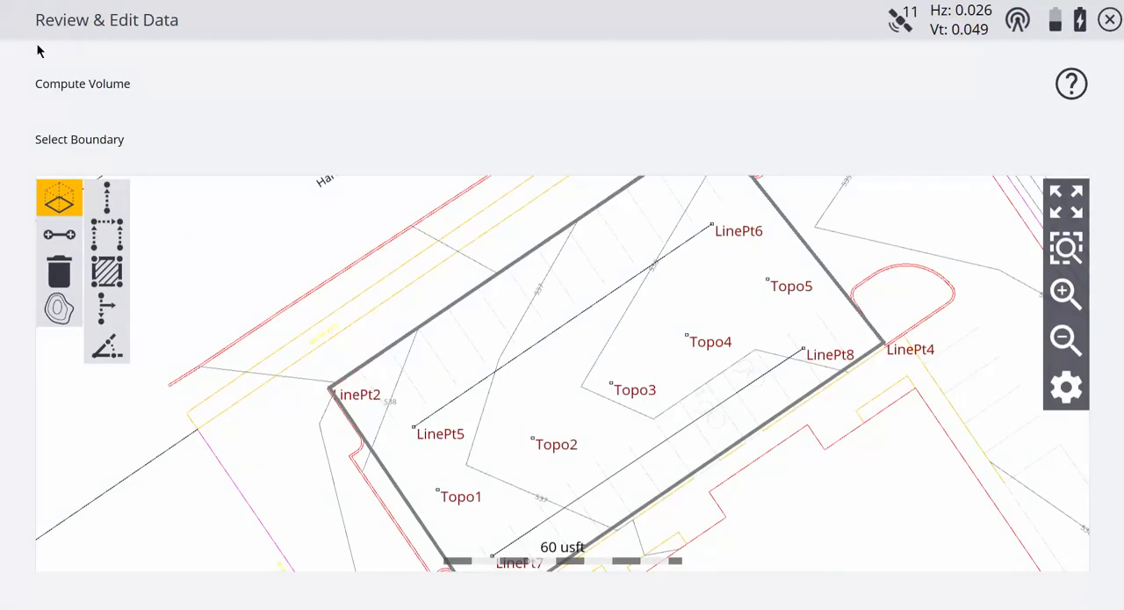
pyautogui.moveTo(113, 91)
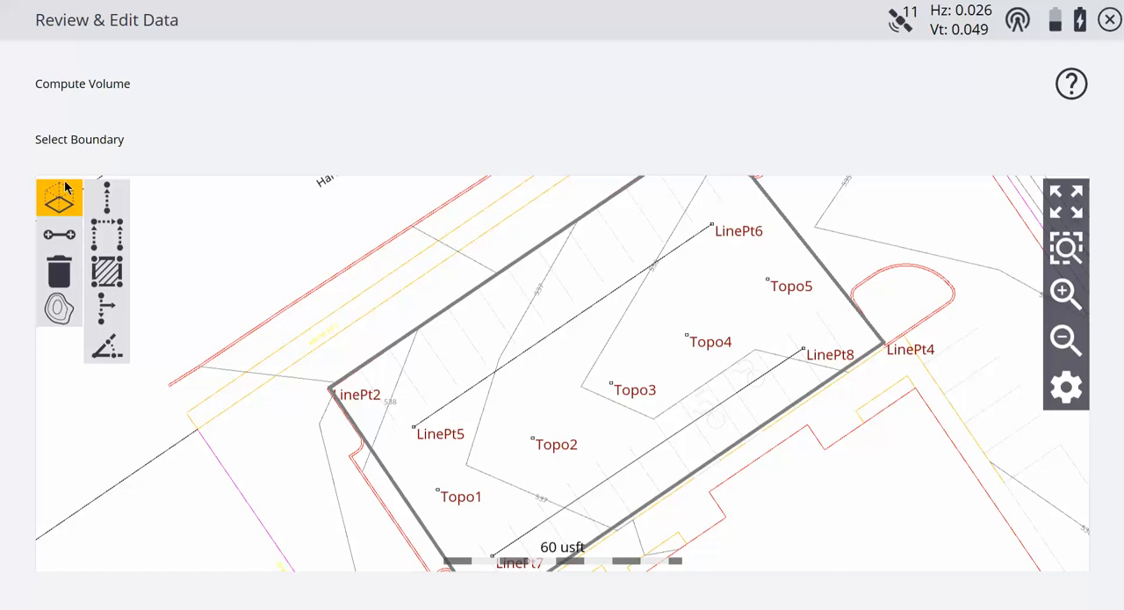
pyautogui.moveTo(81, 148)
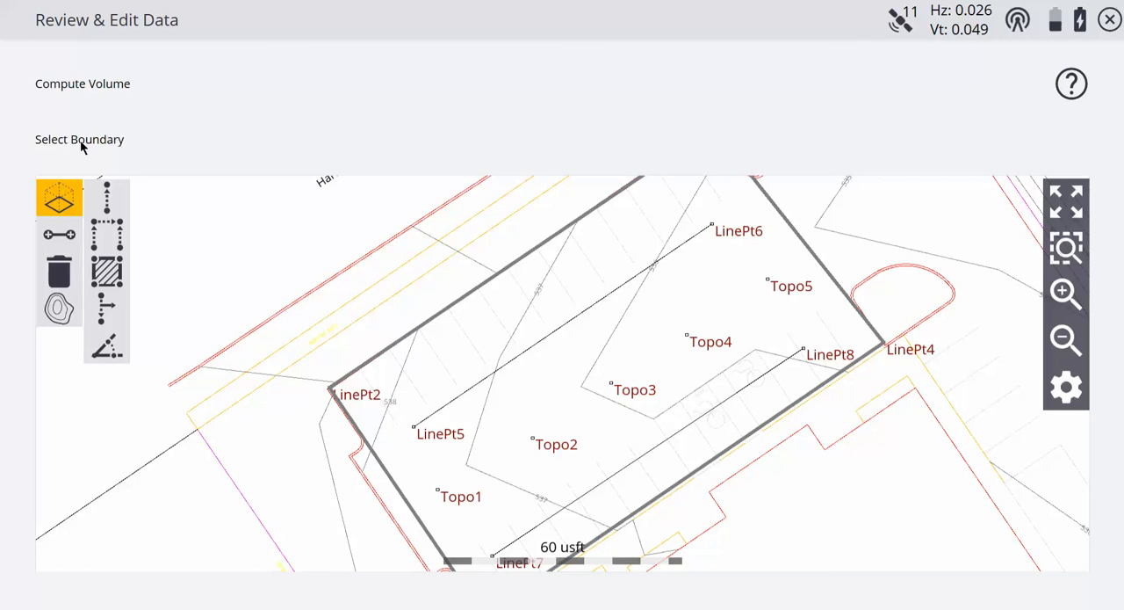
pyautogui.click(1066, 340)
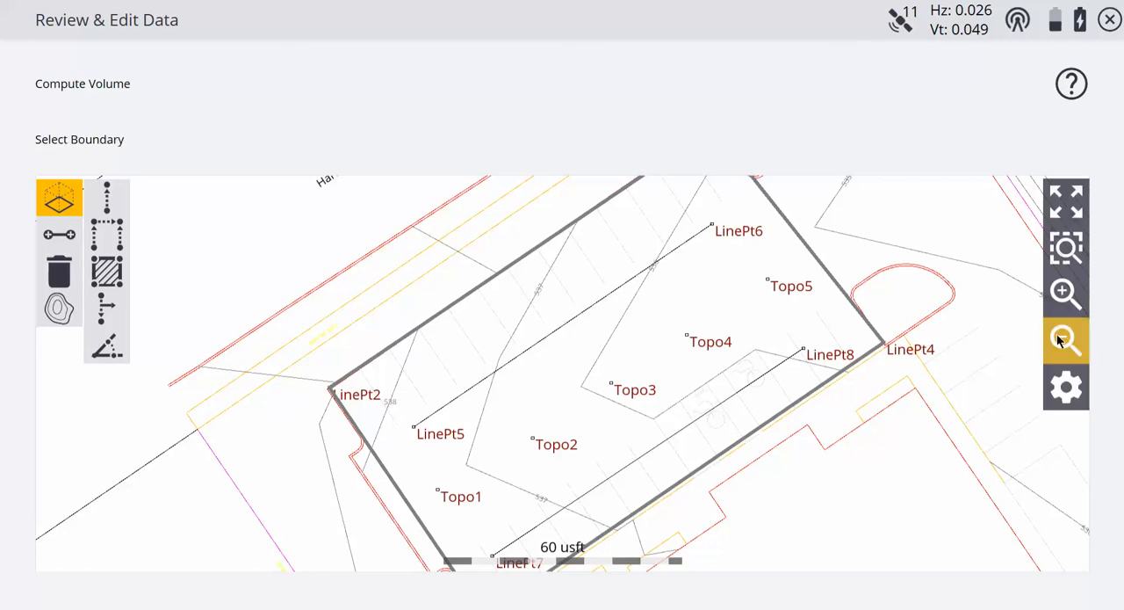
pyautogui.click(1065, 340)
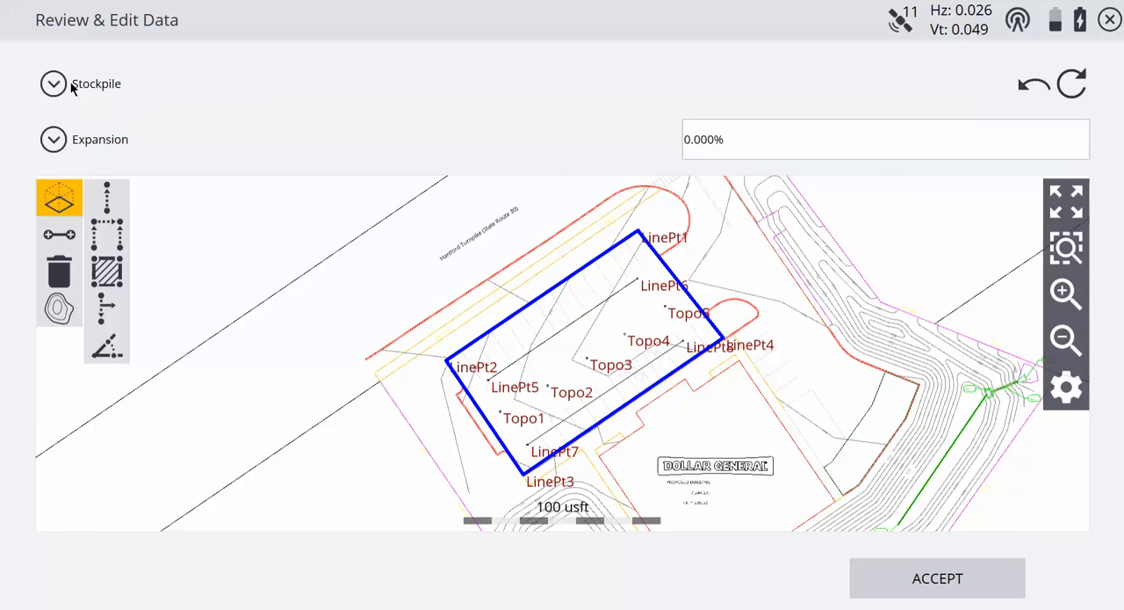
# Step: Compute Measured to Design with a 1.5 usft vertical offset below, yielding 1497.047 cu yds fill
pyautogui.click(53, 83)
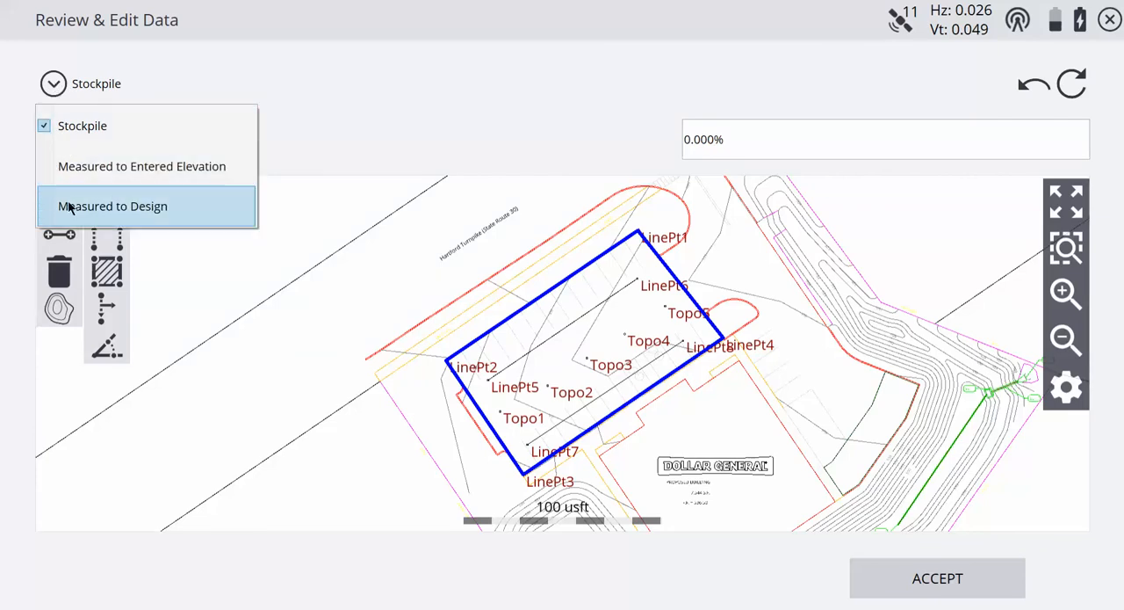
pyautogui.moveTo(123, 220)
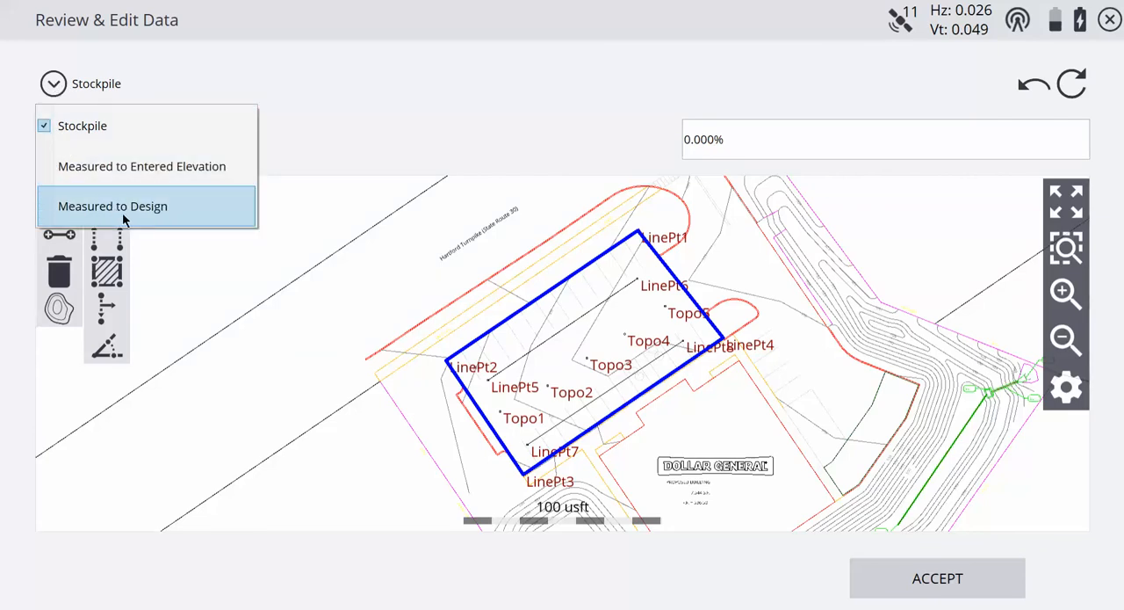
pyautogui.click(112, 205)
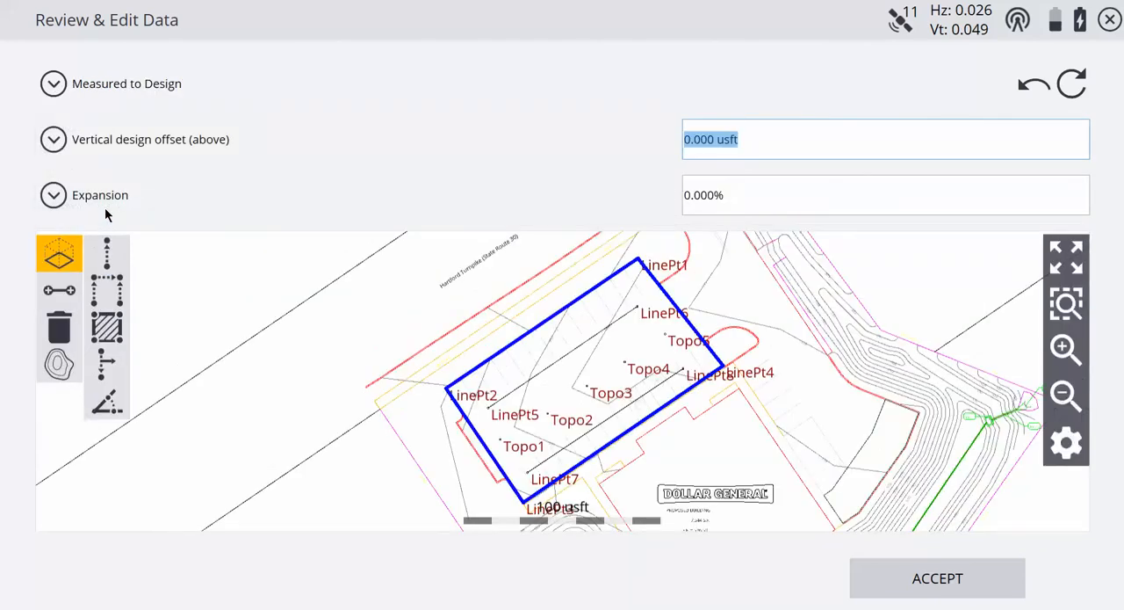
pyautogui.moveTo(151, 142)
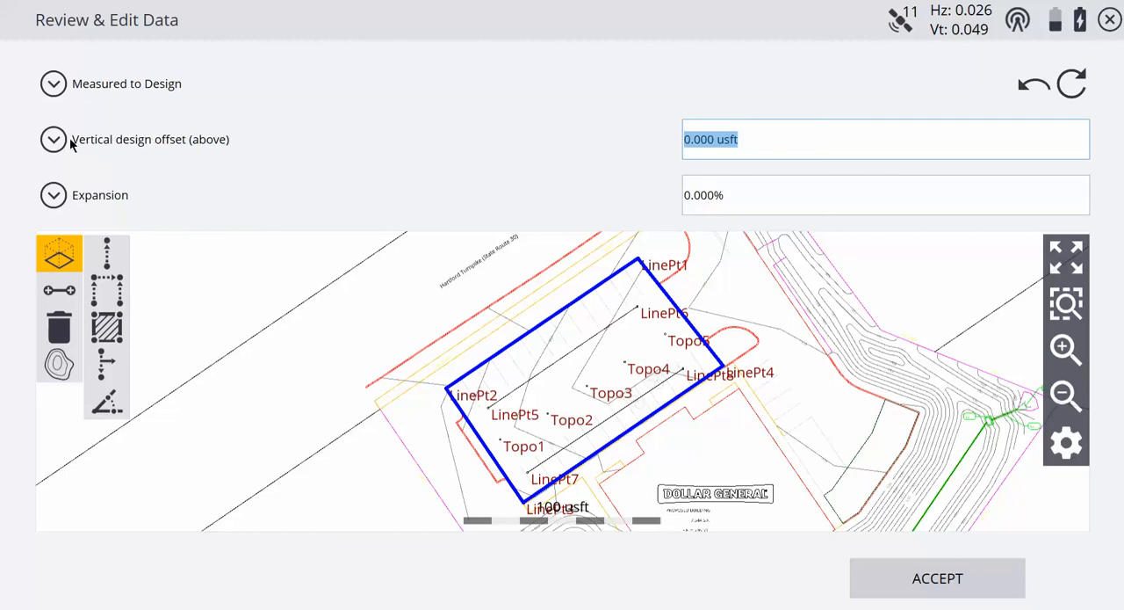
pyautogui.moveTo(292, 150)
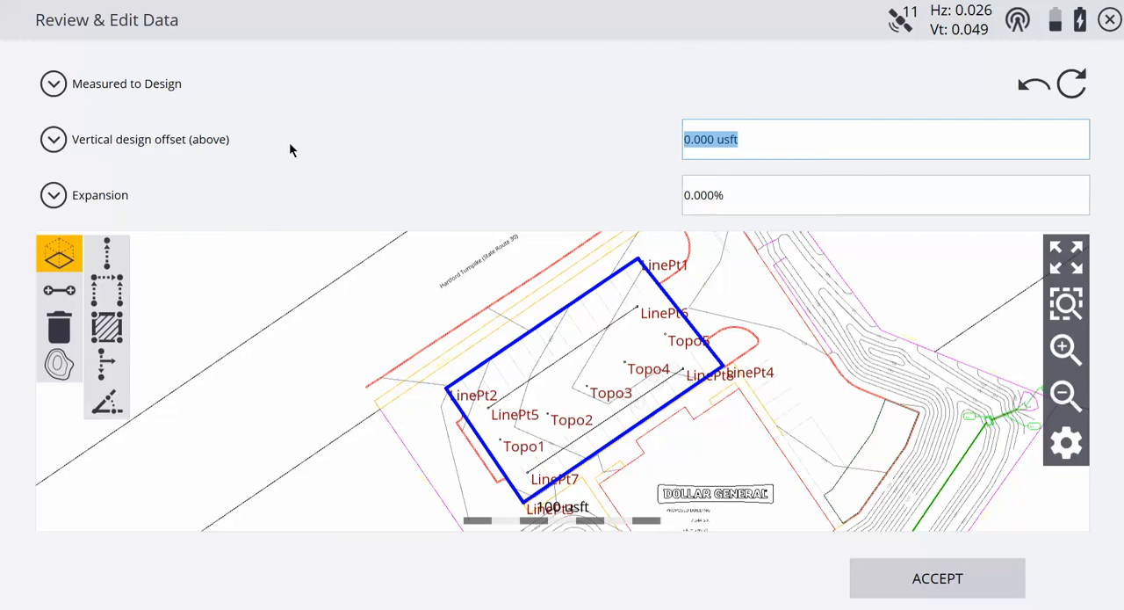
pyautogui.moveTo(339, 151)
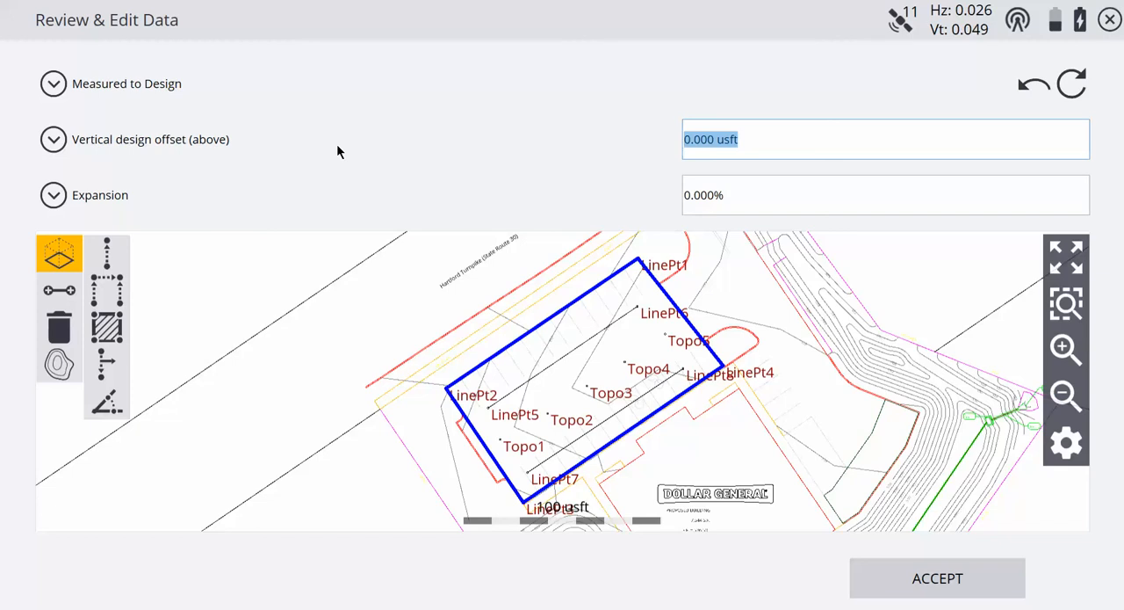
pyautogui.moveTo(211, 164)
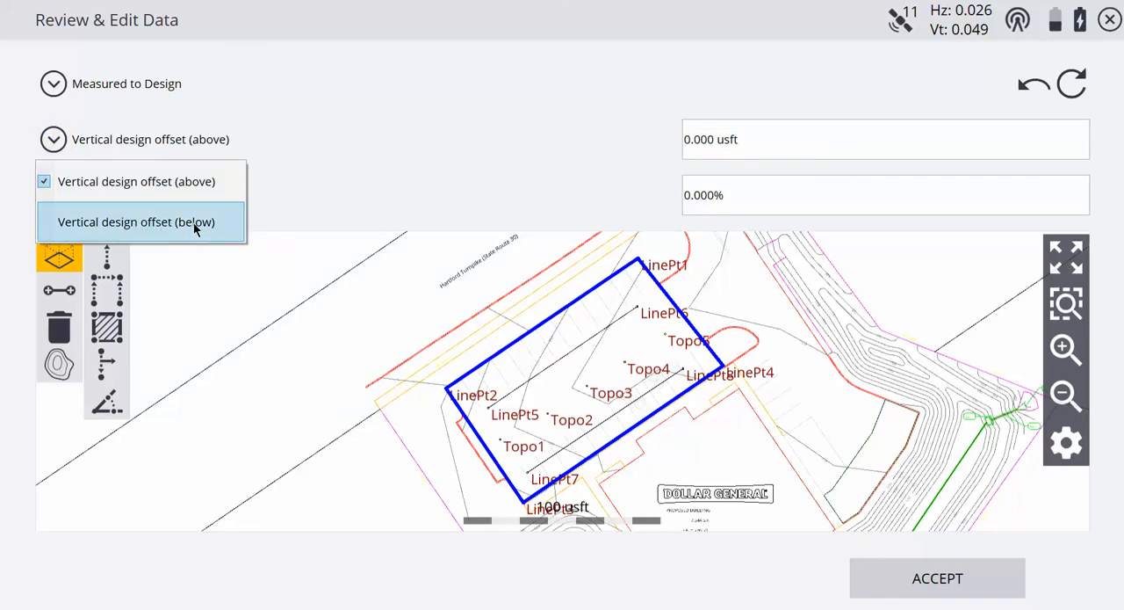
pyautogui.click(140, 221)
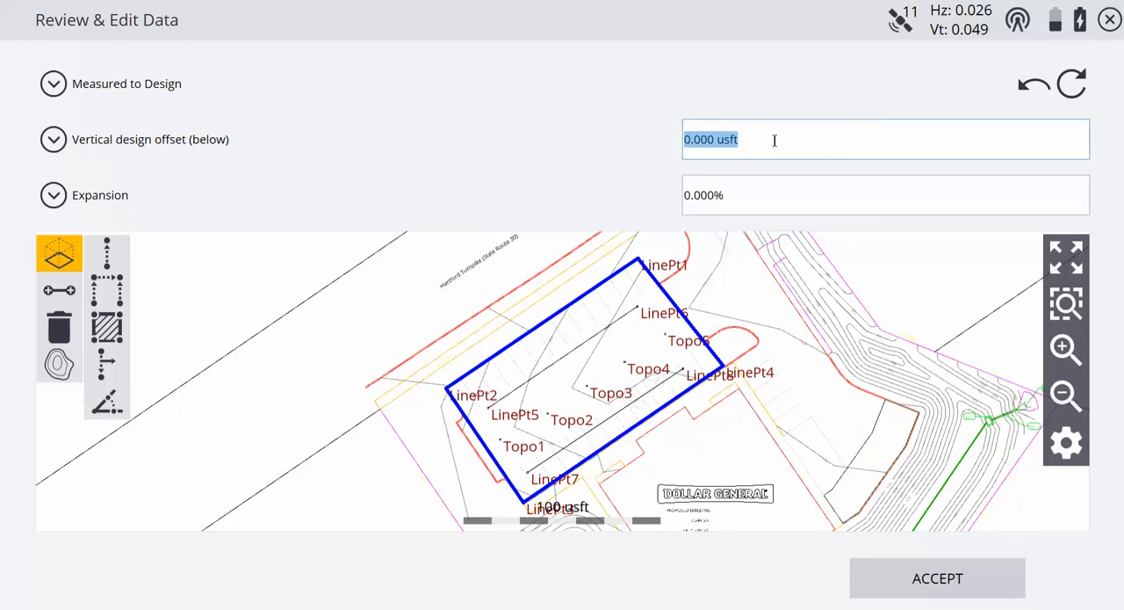
pyautogui.write('1.5')
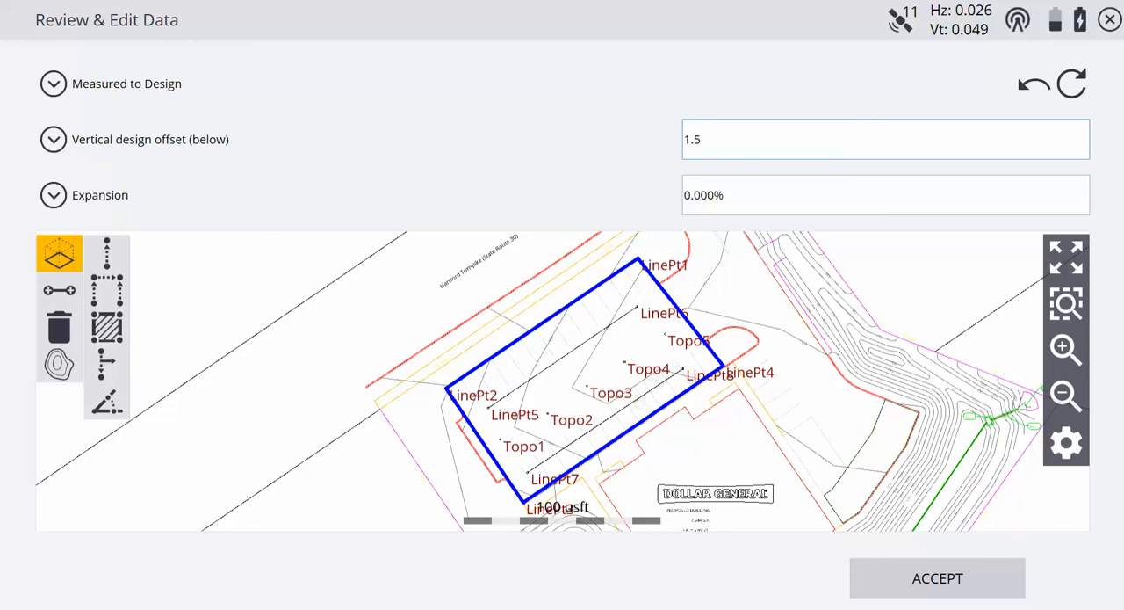
pyautogui.click(687, 139)
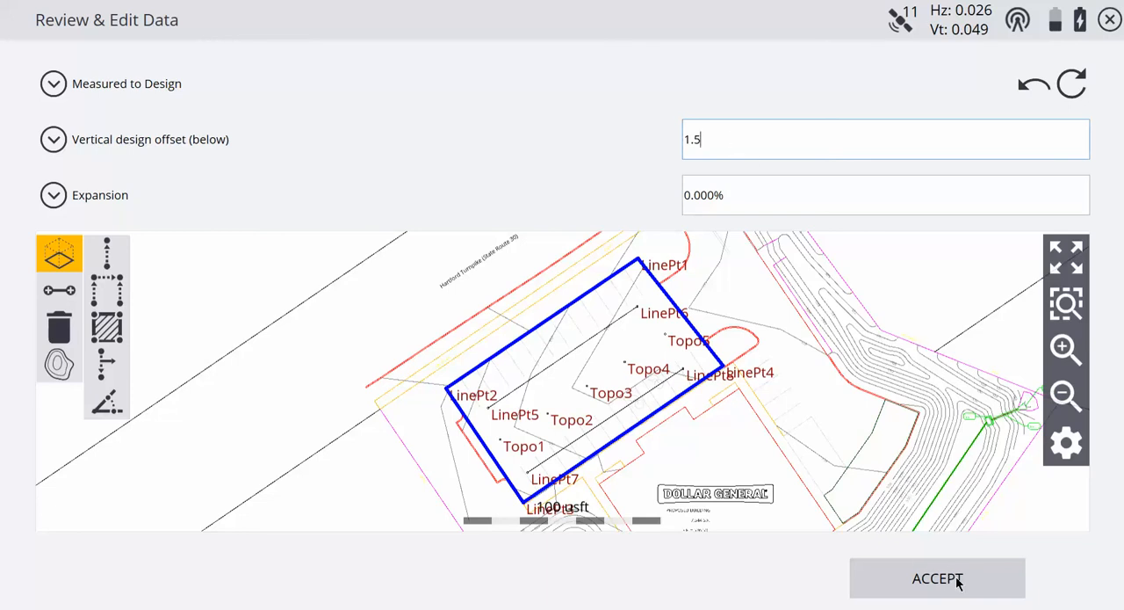
pyautogui.click(936, 578)
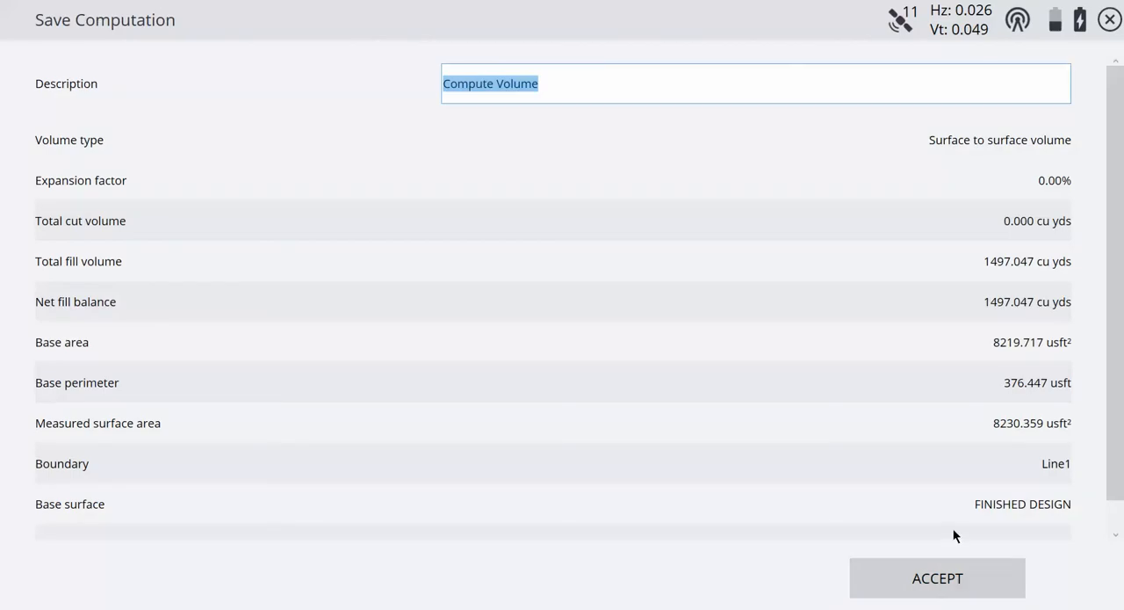
pyautogui.moveTo(941, 285)
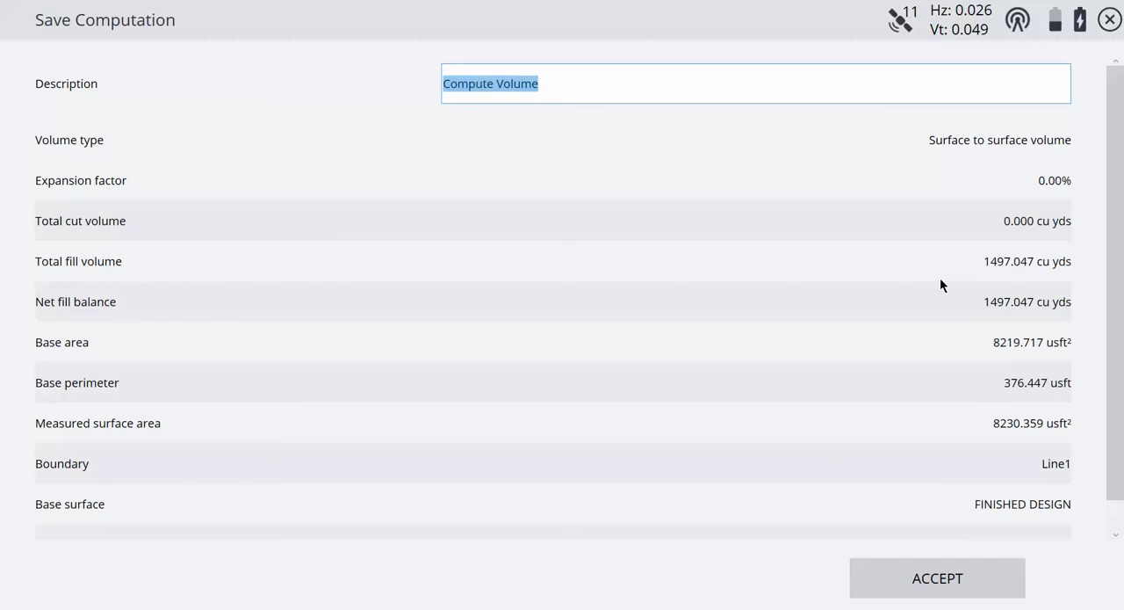
pyautogui.moveTo(971, 300)
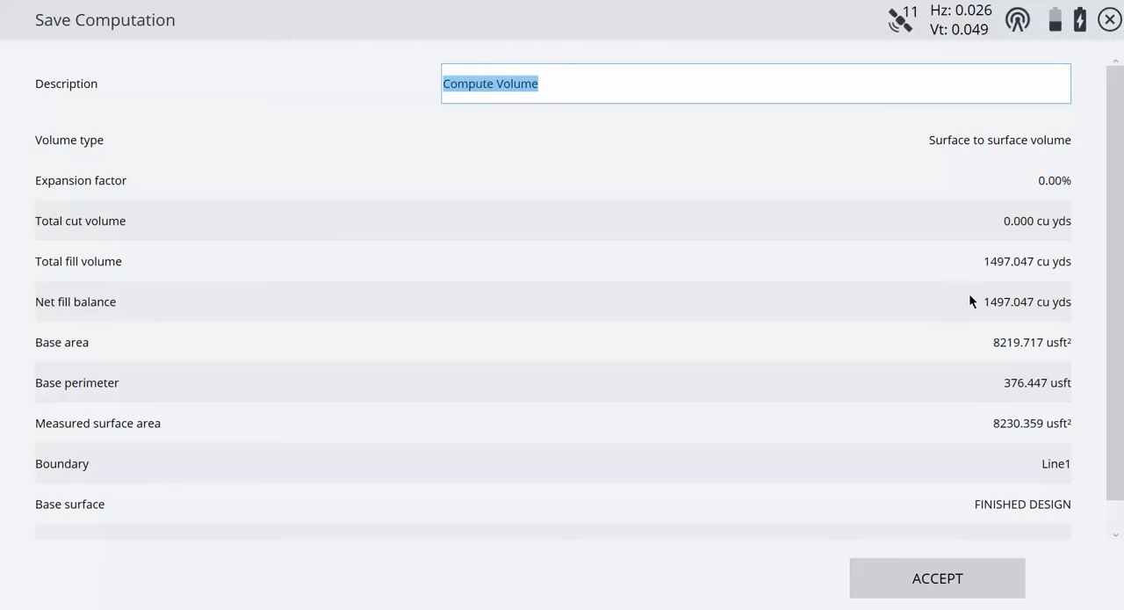
pyautogui.moveTo(983, 274)
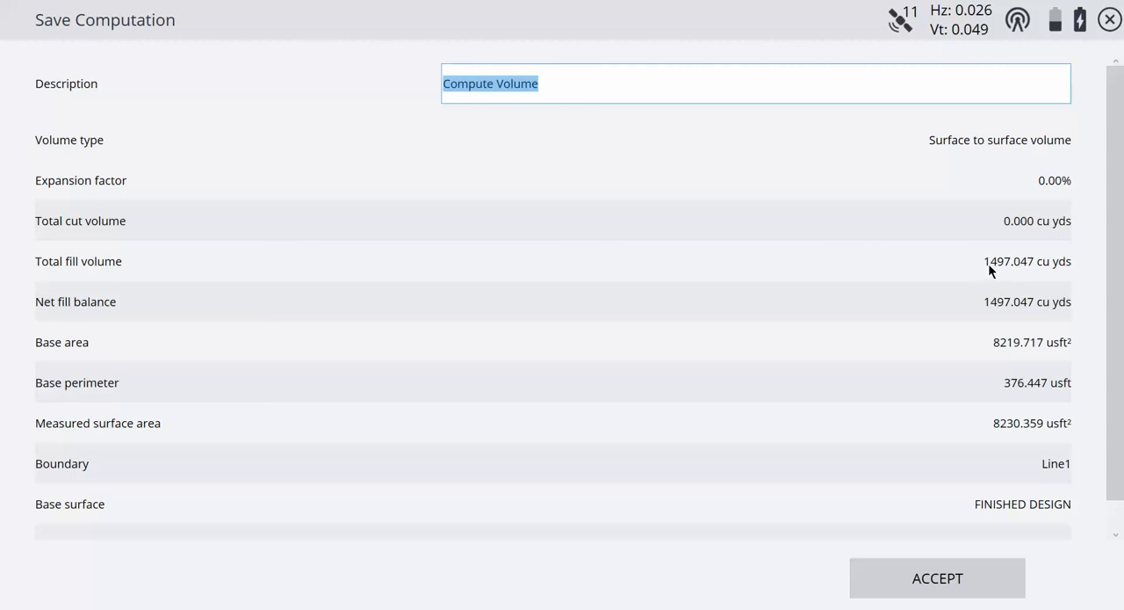
pyautogui.moveTo(1019, 270)
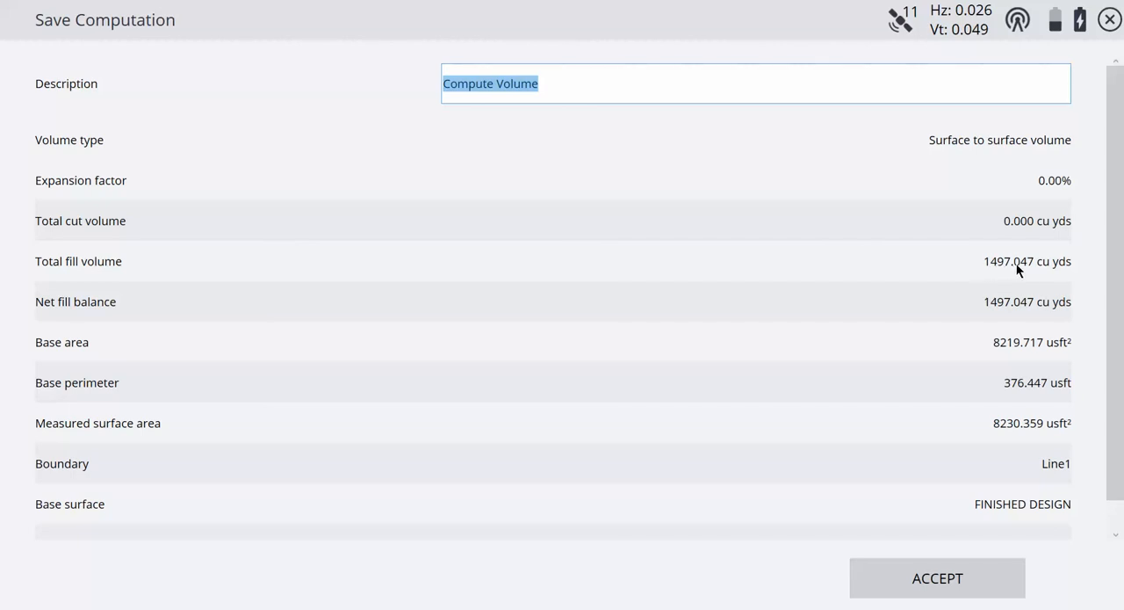
pyautogui.moveTo(1045, 281)
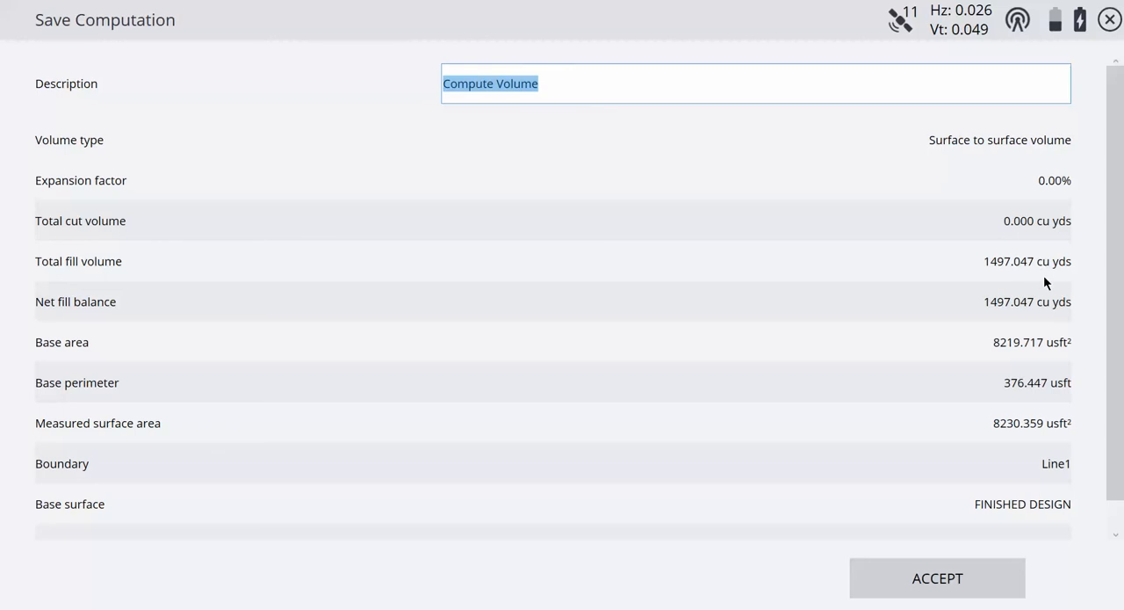
pyautogui.moveTo(1024, 220)
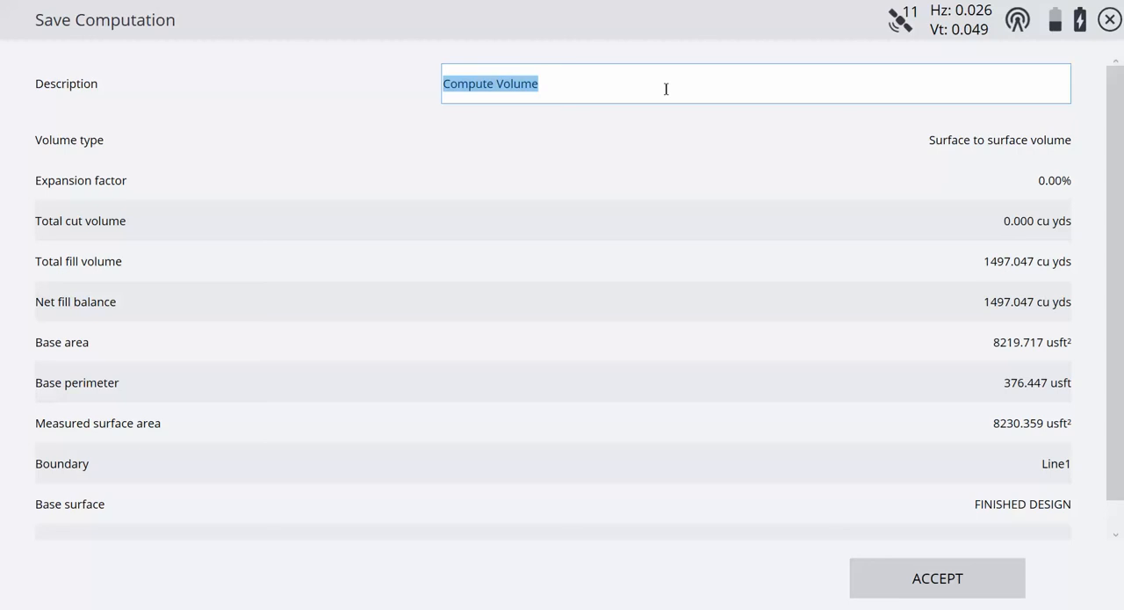
# Step: Describe the volume result as 'parking lot topo', accept it, and return to the Measure map
pyautogui.write('p')
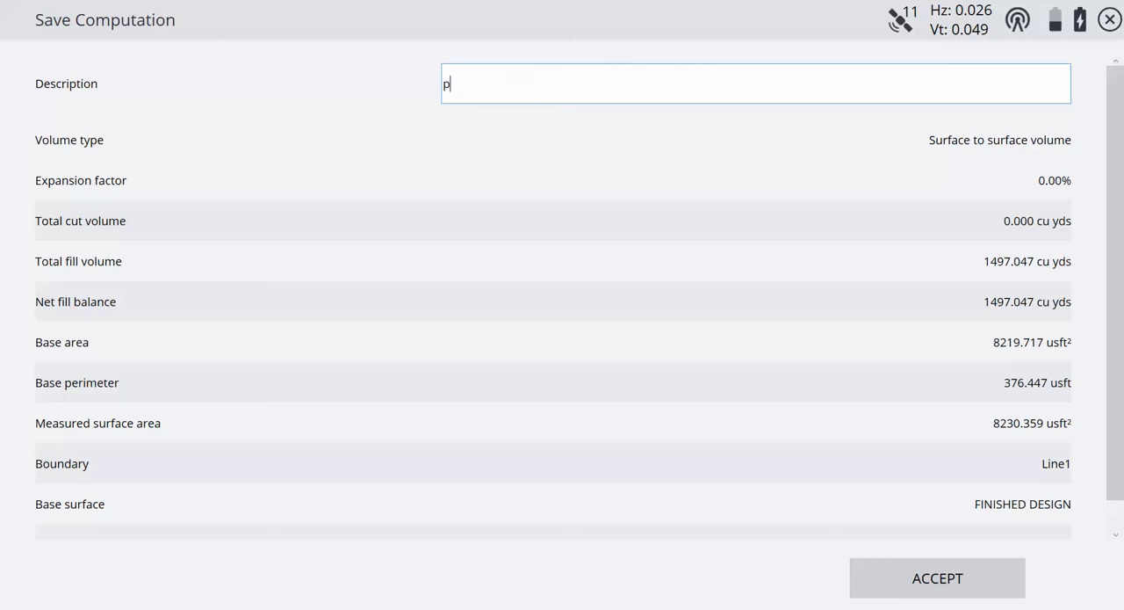
pyautogui.write('arking')
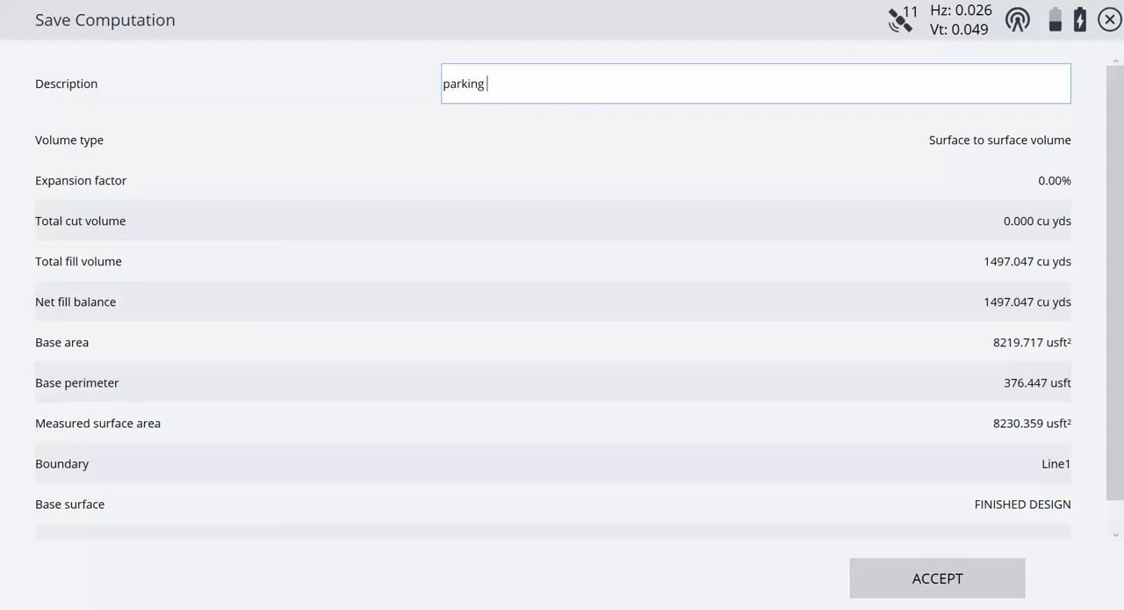
pyautogui.write('lot to')
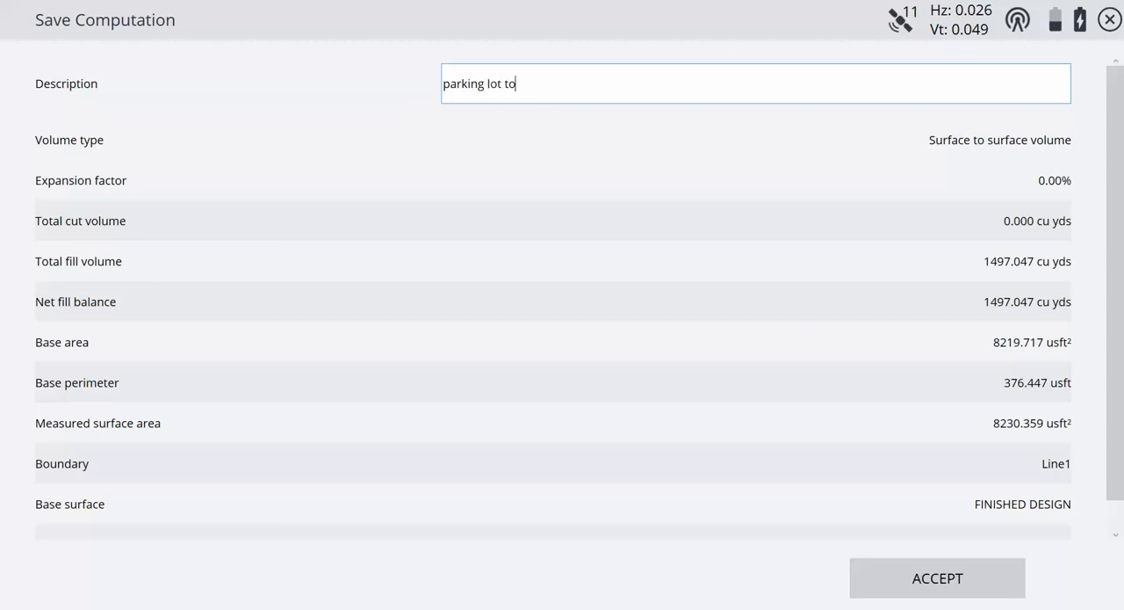
pyautogui.write('po')
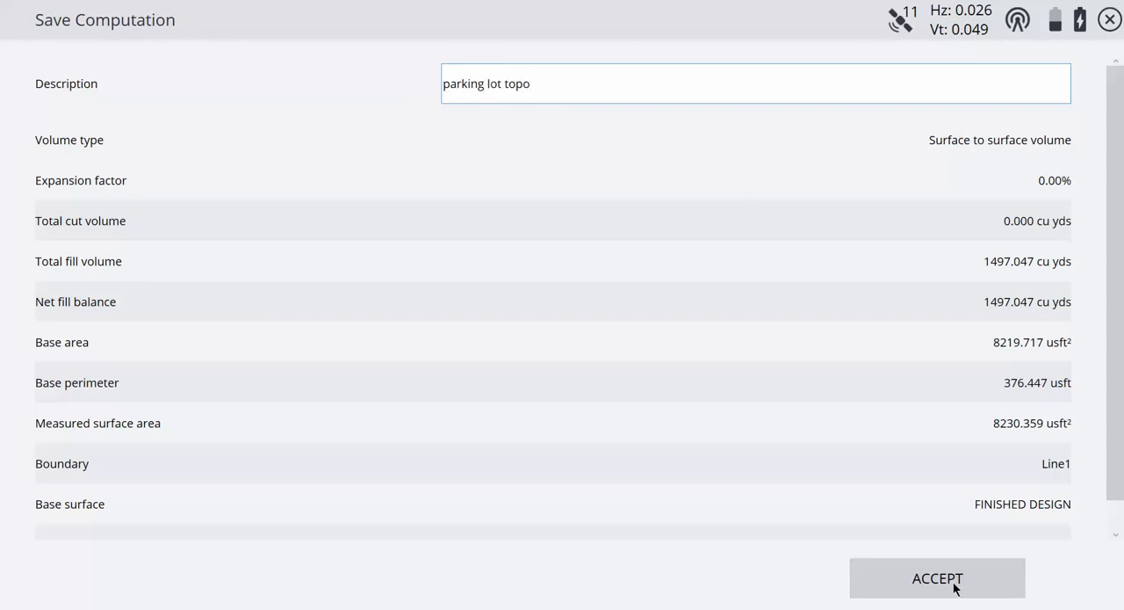
pyautogui.click(939, 578)
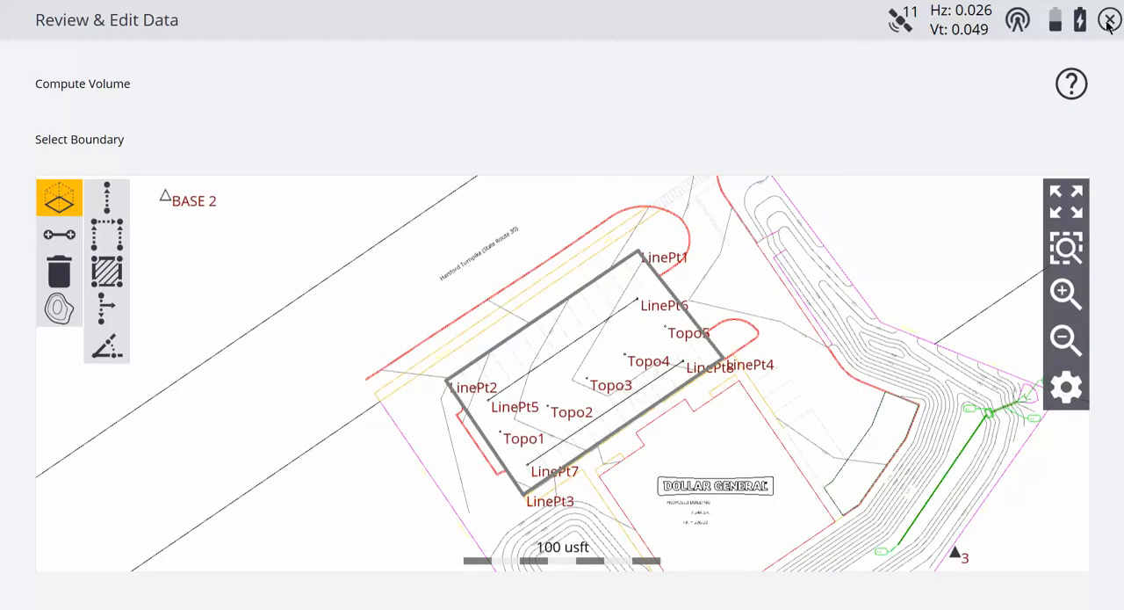
pyautogui.click(1110, 20)
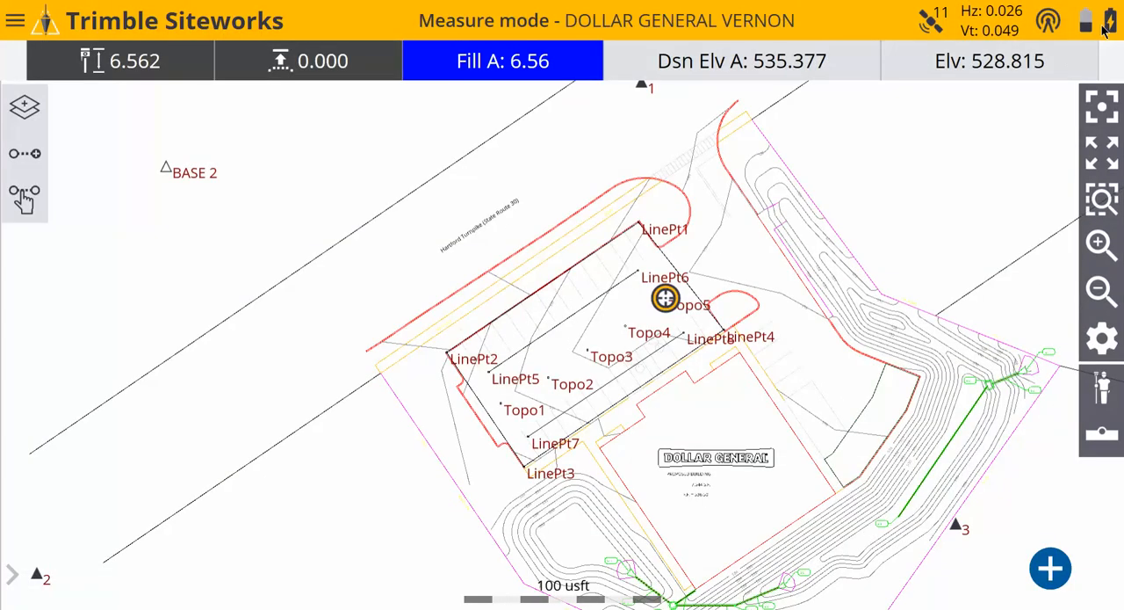